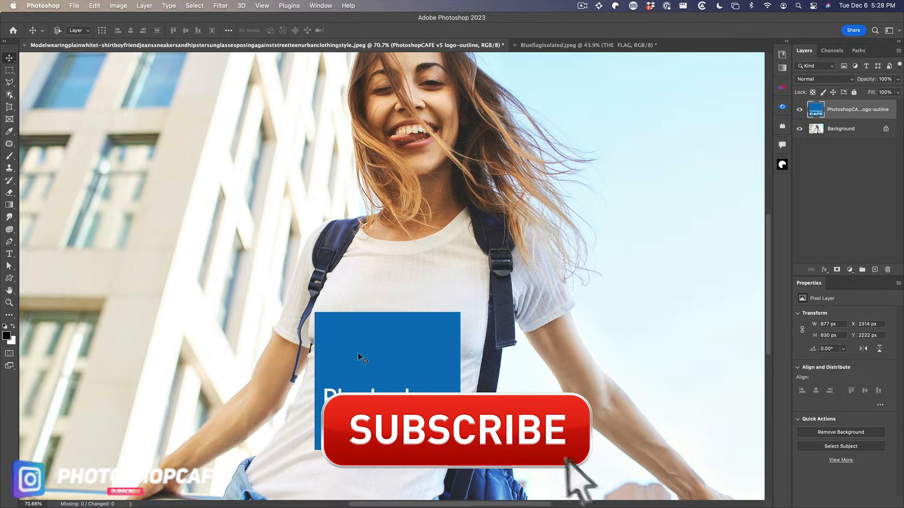
- Bring the Blueflagisolated.jpeg document forward, showing the blue flag with white THE FLAG text
{"action": "left_click", "coordinate": [456, 429]}
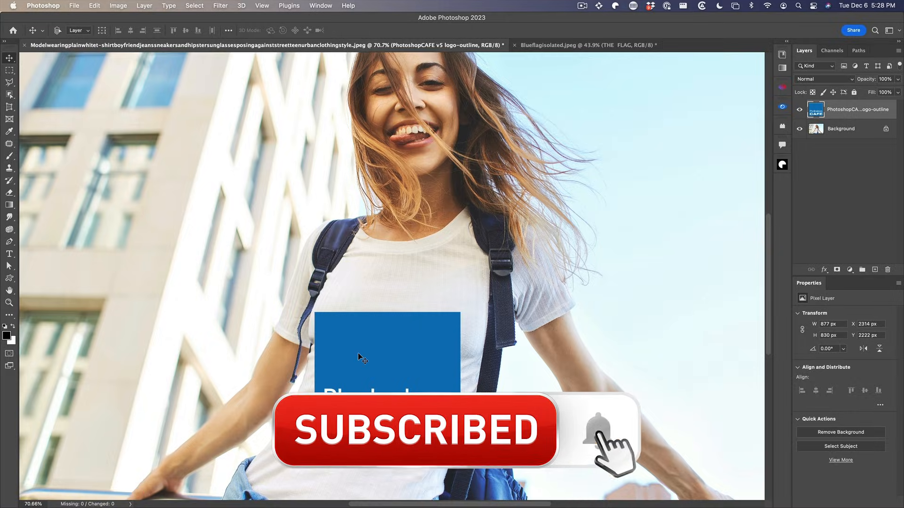
{"action": "left_click", "coordinate": [587, 45]}
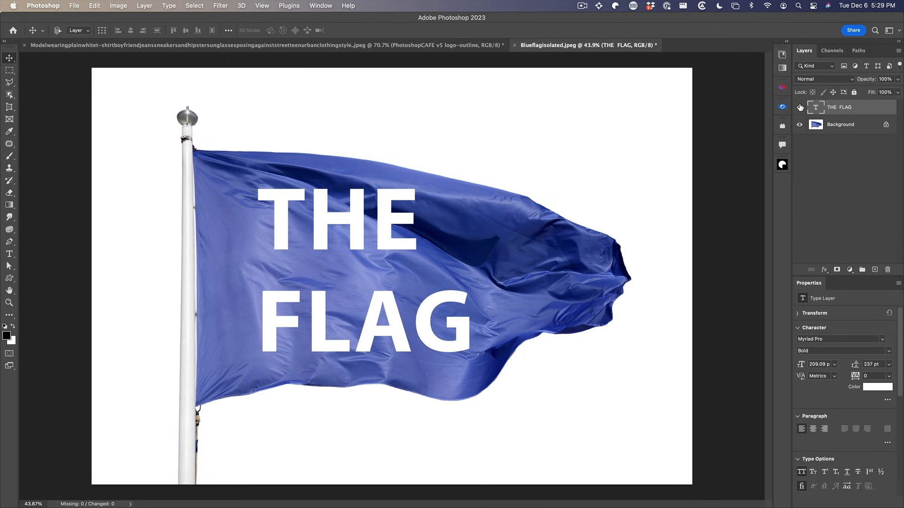
- Convert THE FLAG text layer to a smart object, hide it, and make the Background layer active
{"action": "left_click", "coordinate": [799, 108]}
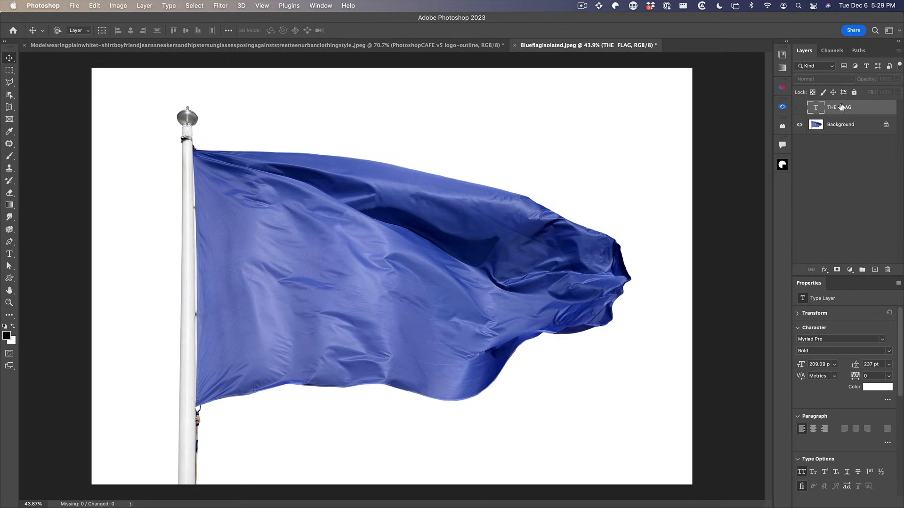
{"action": "left_click", "coordinate": [799, 108]}
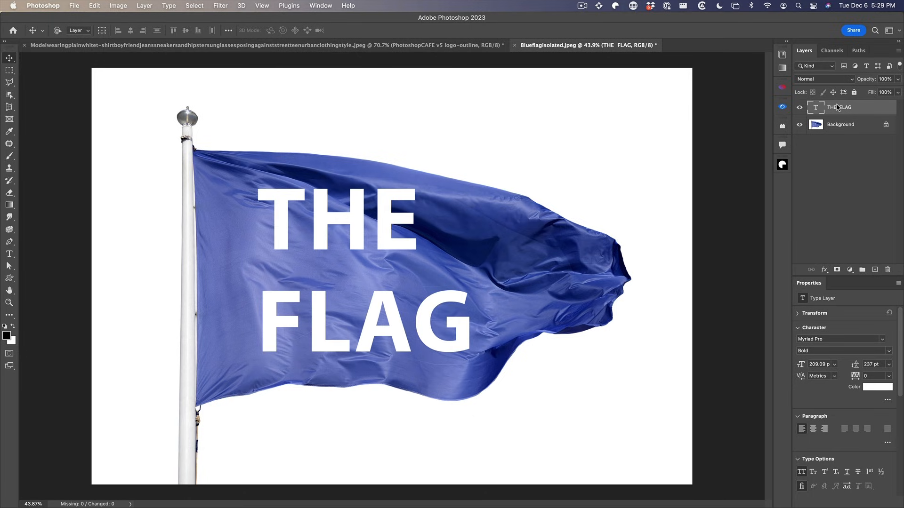
{"action": "right_click", "coordinate": [838, 107]}
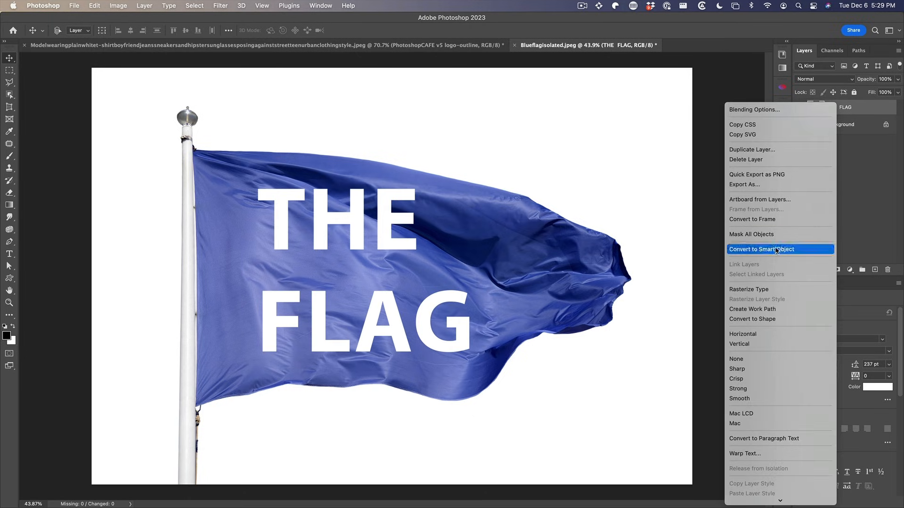
{"action": "left_click", "coordinate": [761, 249]}
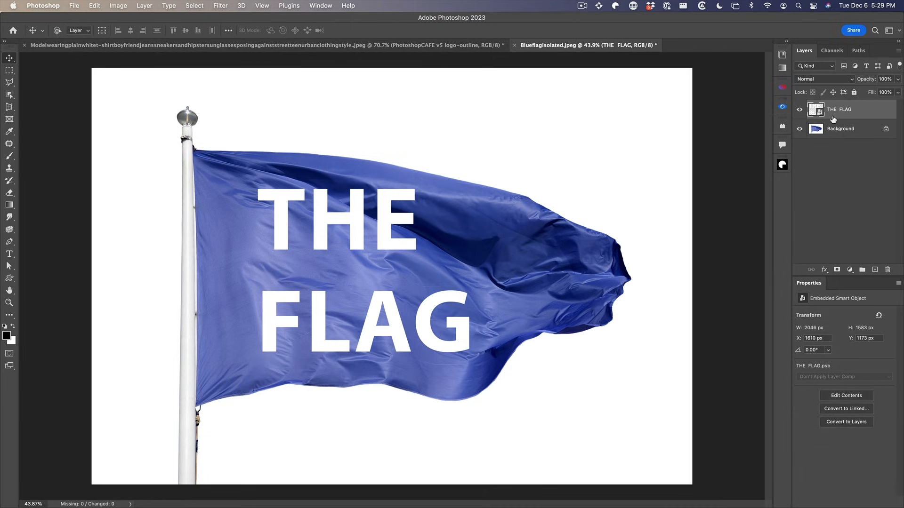
{"action": "left_click", "coordinate": [799, 109]}
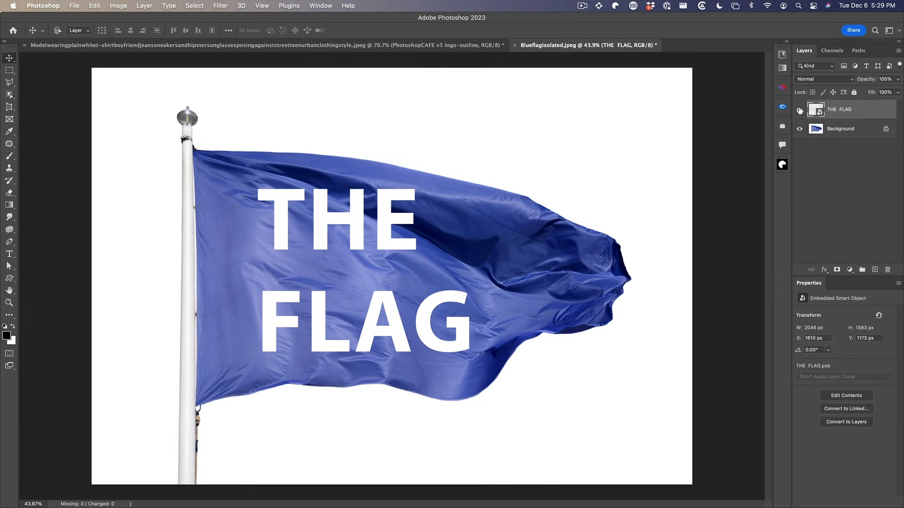
{"action": "left_click", "coordinate": [840, 128]}
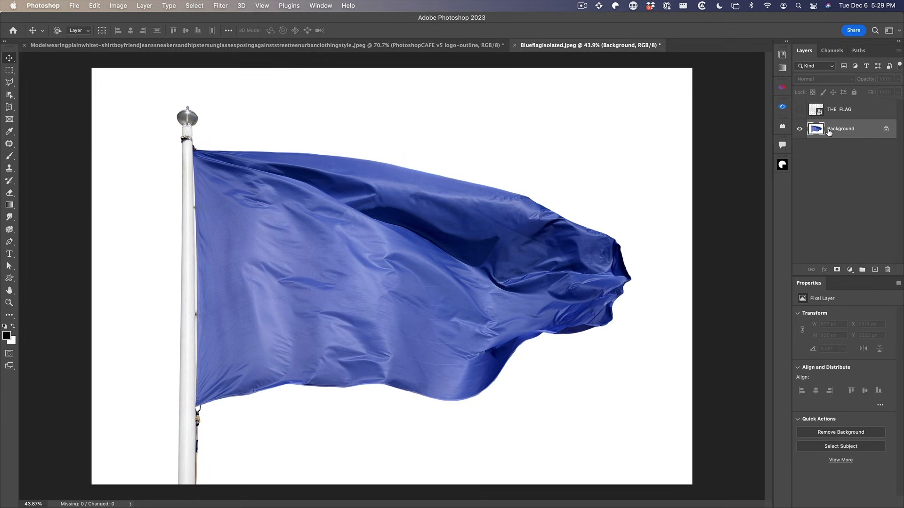
{"action": "mouse_move", "coordinate": [840, 129]}
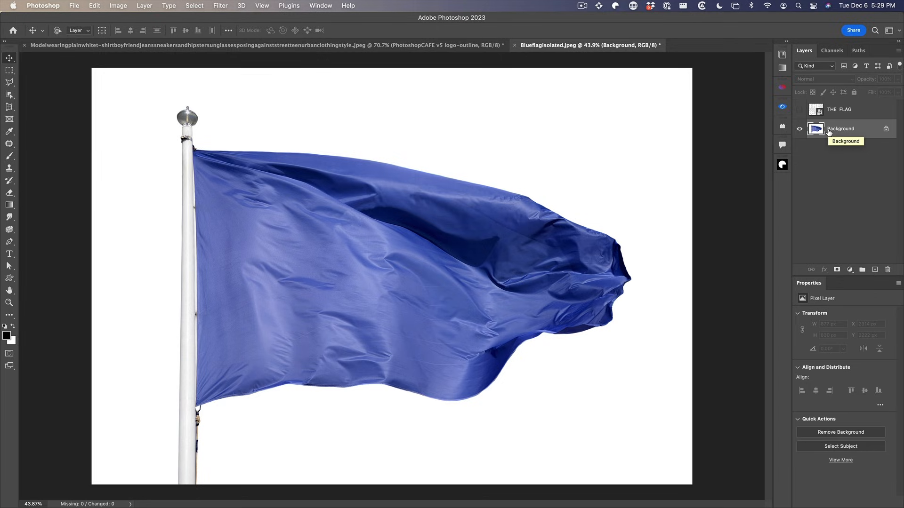
- Compare the flag's Red, Blue and Green channels, leaving the Green channel shown alone
{"action": "left_click", "coordinate": [832, 50]}
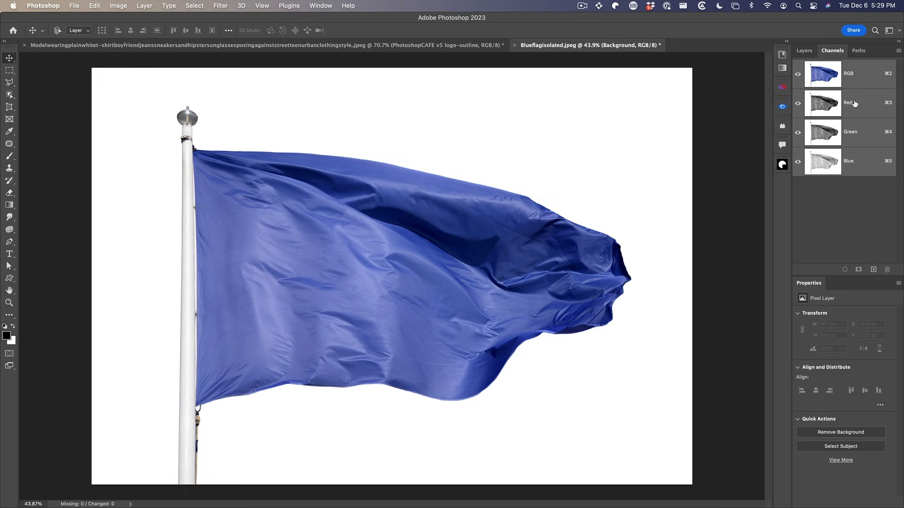
{"action": "left_click", "coordinate": [850, 103]}
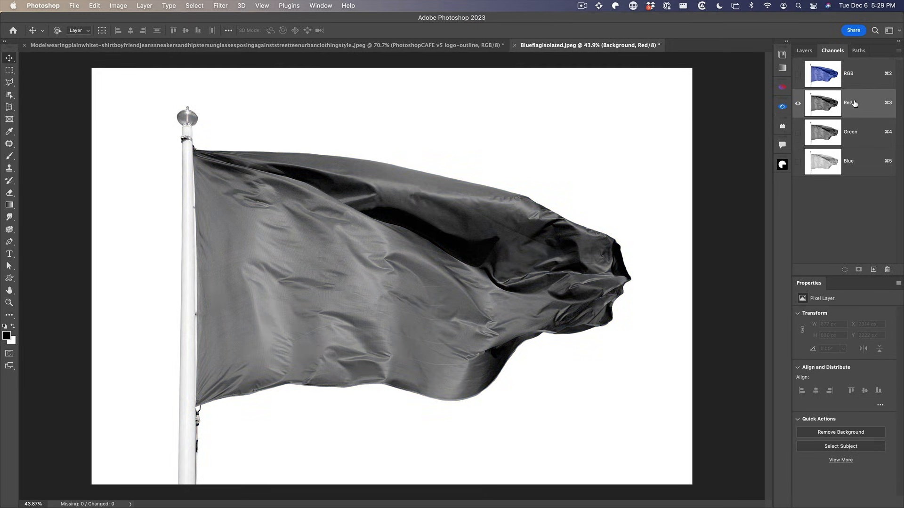
{"action": "left_click", "coordinate": [850, 132]}
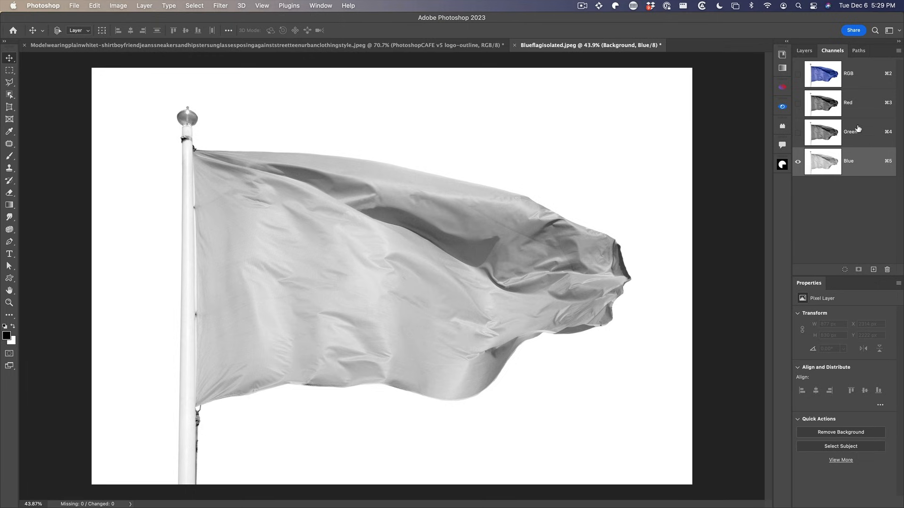
{"action": "left_click", "coordinate": [848, 132]}
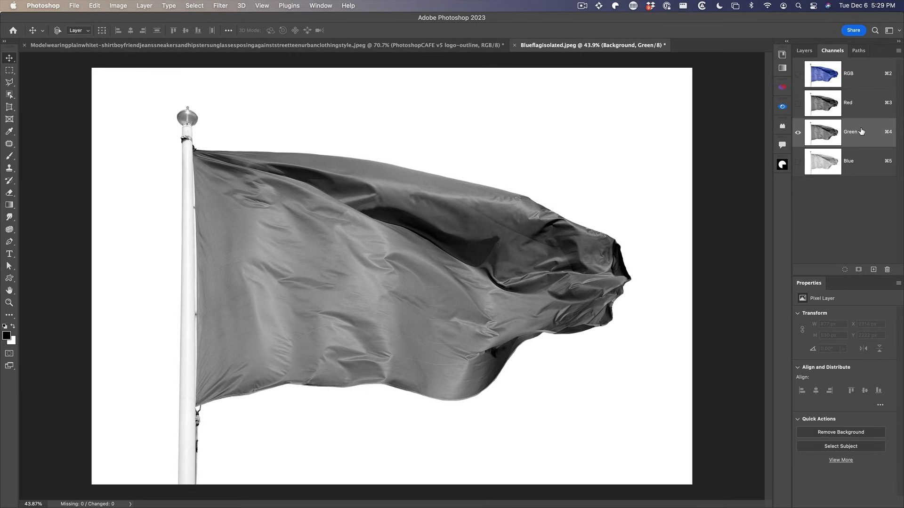
{"action": "mouse_move", "coordinate": [860, 132]}
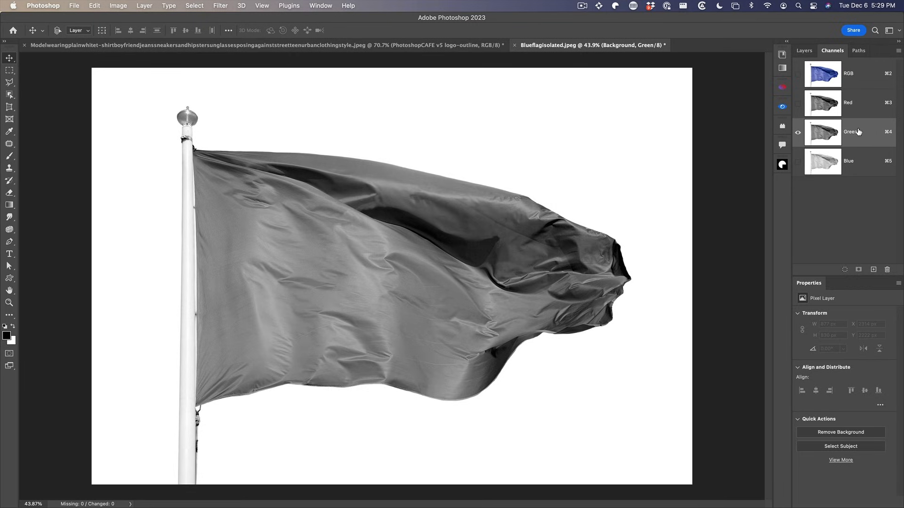
- Duplicate the Green channel into a new document as Alpha 1 and check its colour mode
{"action": "right_click", "coordinate": [836, 132]}
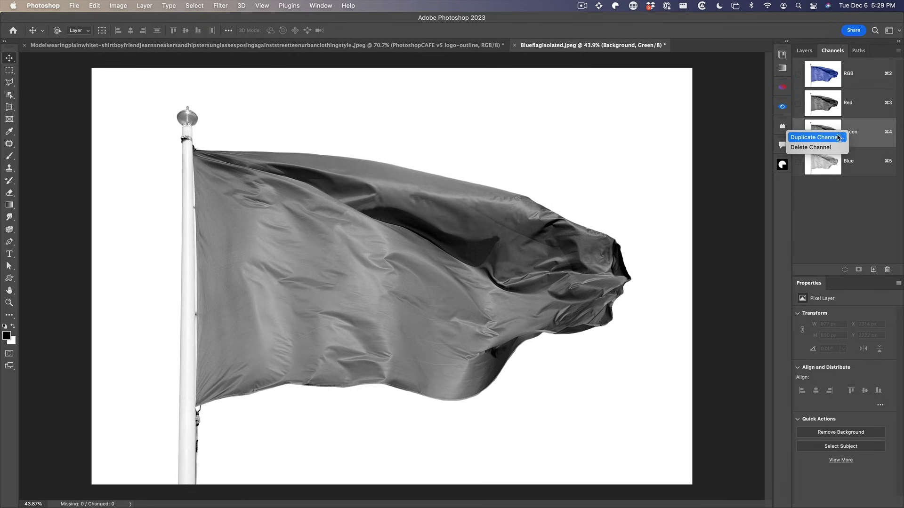
{"action": "left_click", "coordinate": [813, 137]}
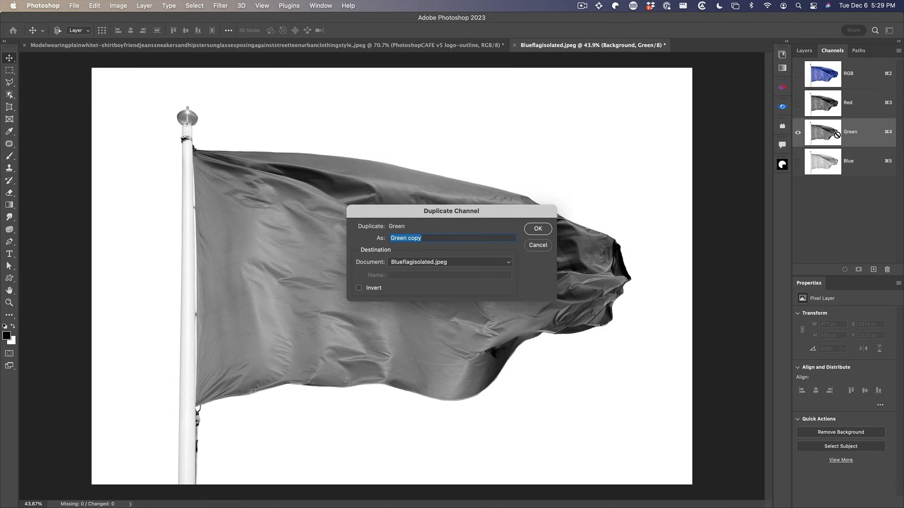
{"action": "mouse_move", "coordinate": [725, 224]}
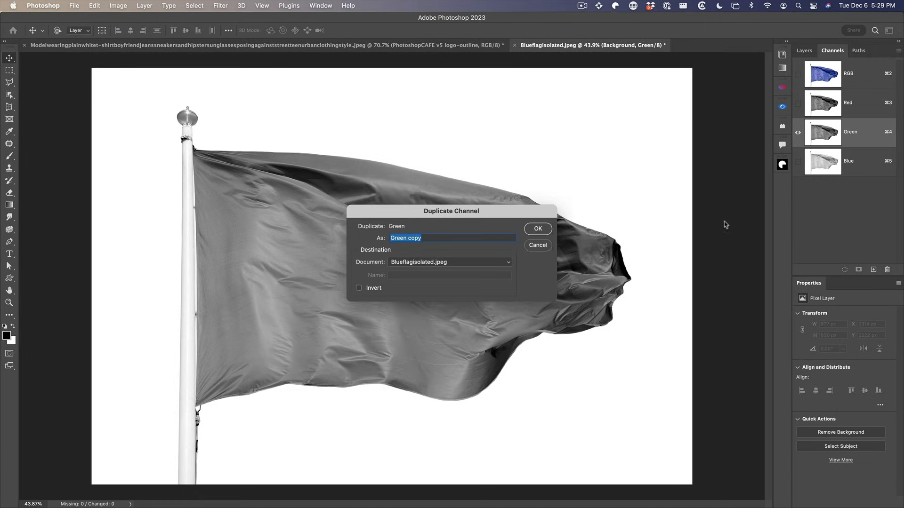
{"action": "mouse_move", "coordinate": [816, 202]}
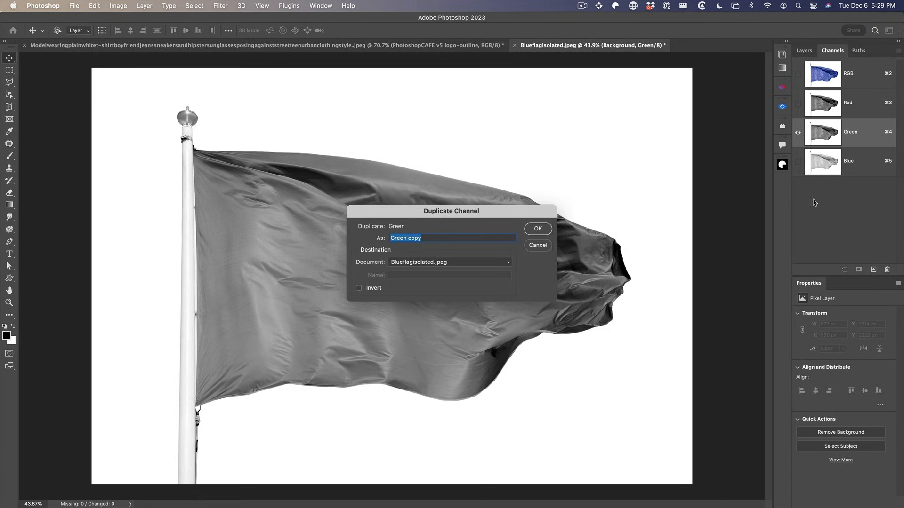
{"action": "mouse_move", "coordinate": [359, 264]}
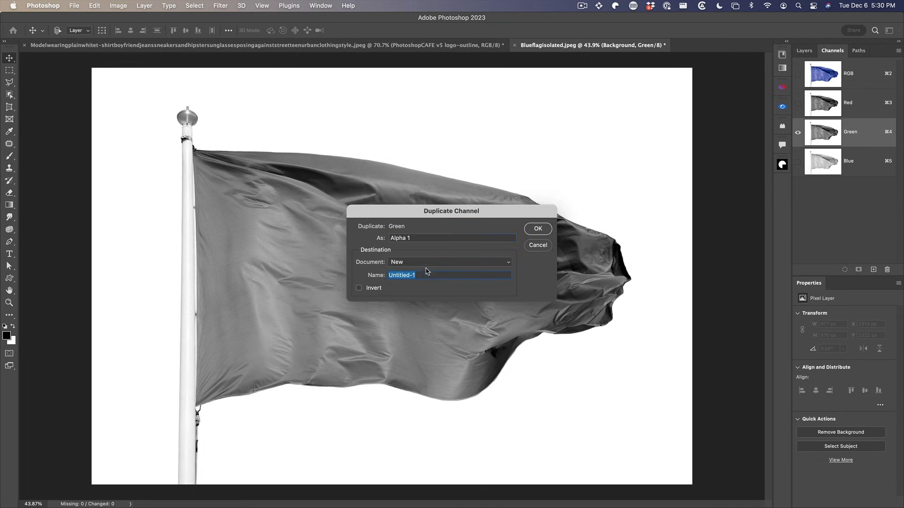
{"action": "left_click", "coordinate": [537, 229]}
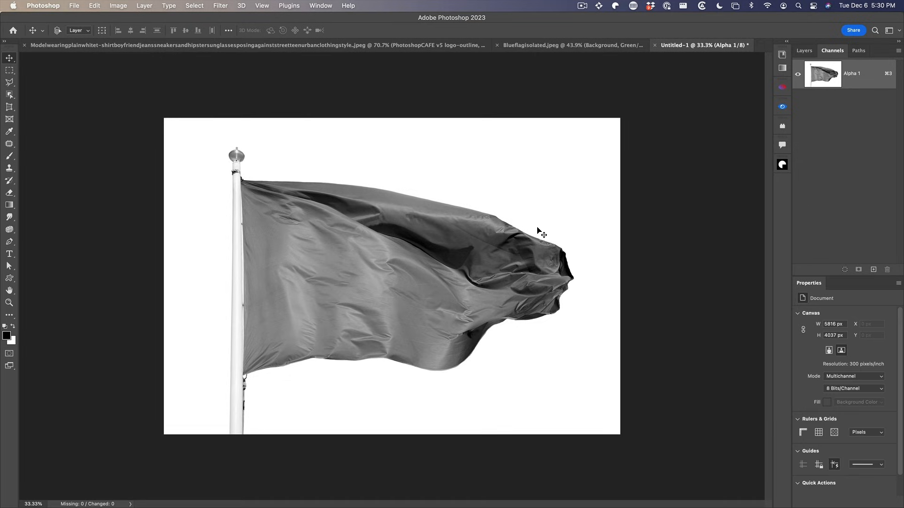
{"action": "mouse_move", "coordinate": [685, 46]}
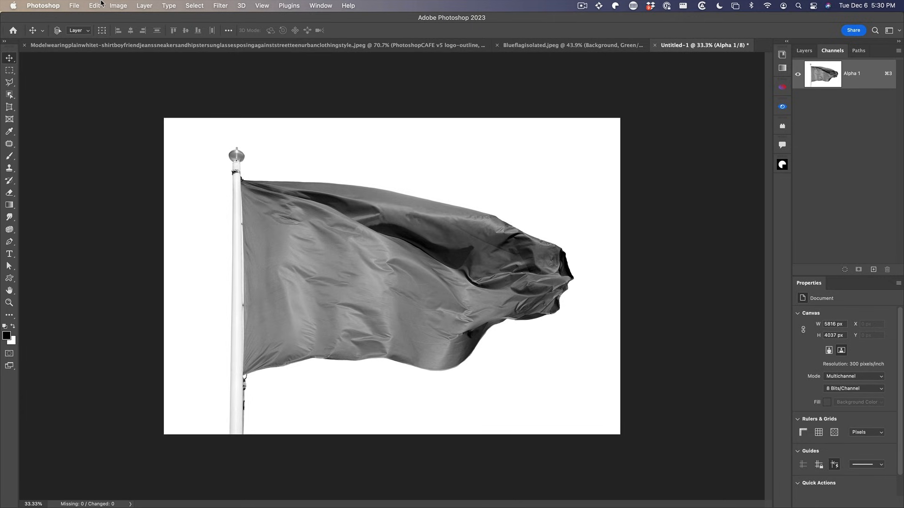
{"action": "left_click", "coordinate": [117, 5]}
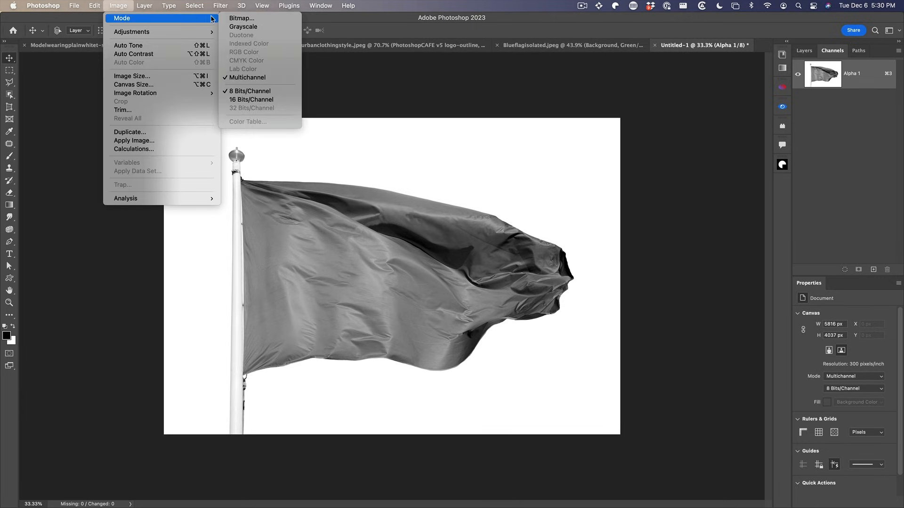
{"action": "mouse_move", "coordinate": [253, 75]}
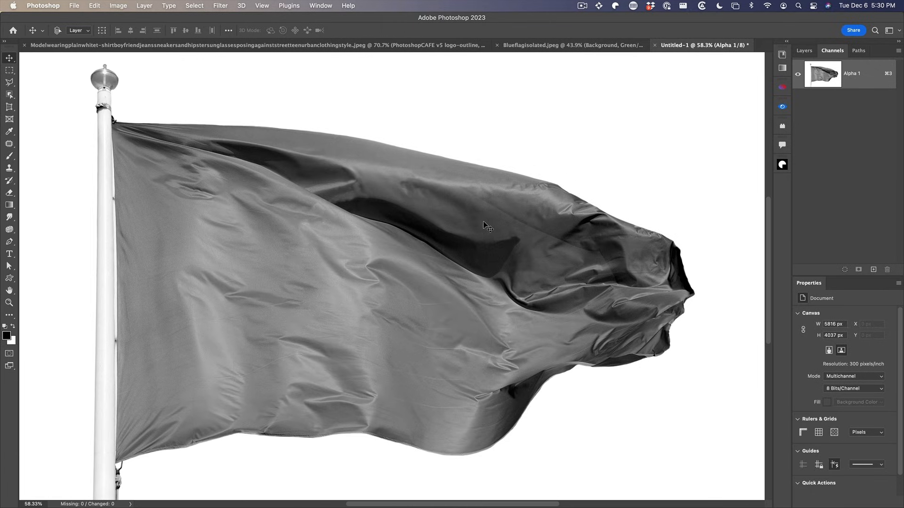
- Apply a Gaussian Blur of 2.3 pixels to the grayscale flag map
{"action": "scroll", "scroll_direction": "down", "scroll_amount": 3}
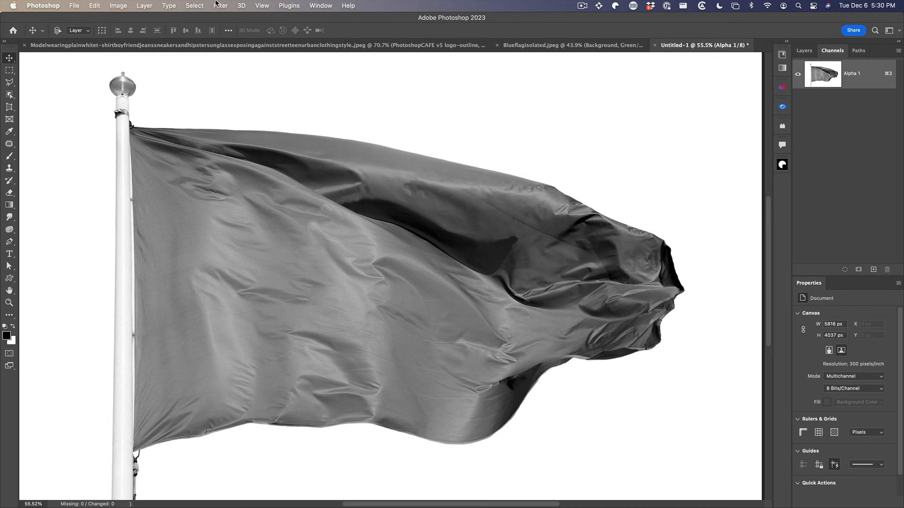
{"action": "left_click", "coordinate": [220, 6]}
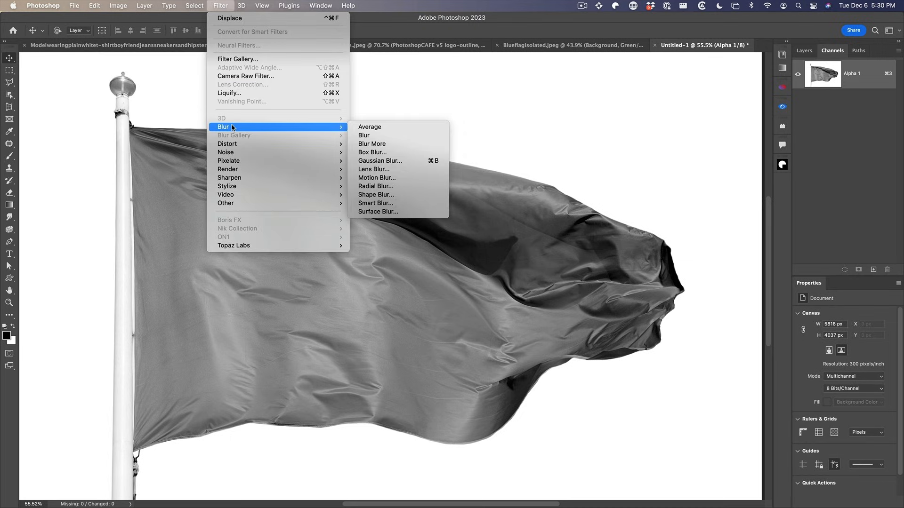
{"action": "left_click", "coordinate": [379, 160]}
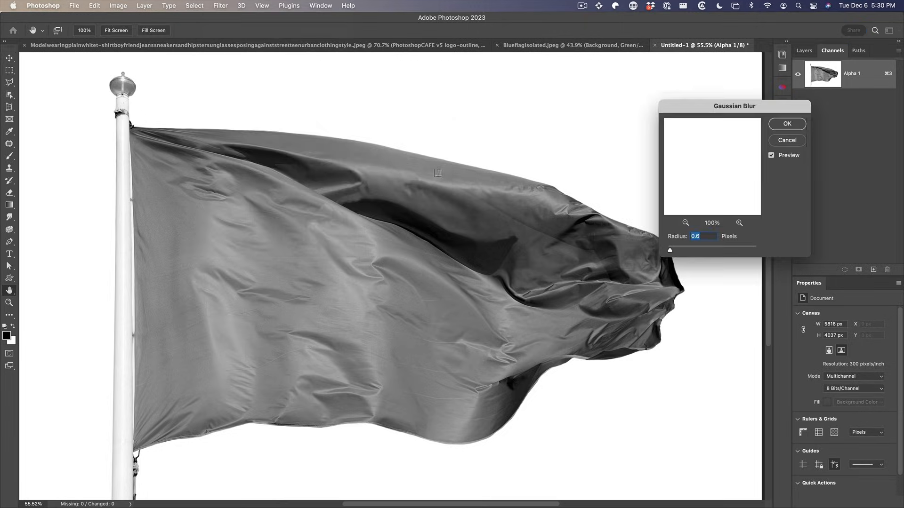
{"action": "left_click_drag", "start_coordinate": [669, 249], "coordinate": [677, 250]}
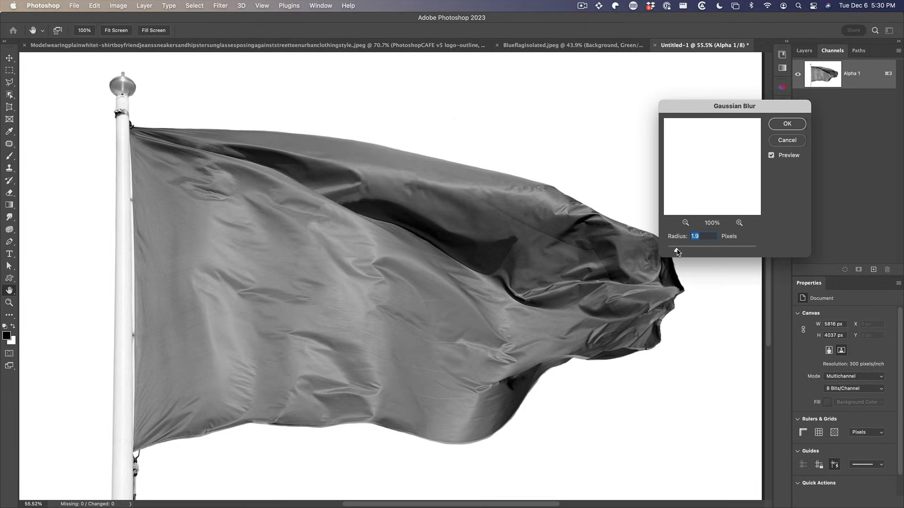
{"action": "left_click_drag", "start_coordinate": [677, 248], "coordinate": [679, 248]}
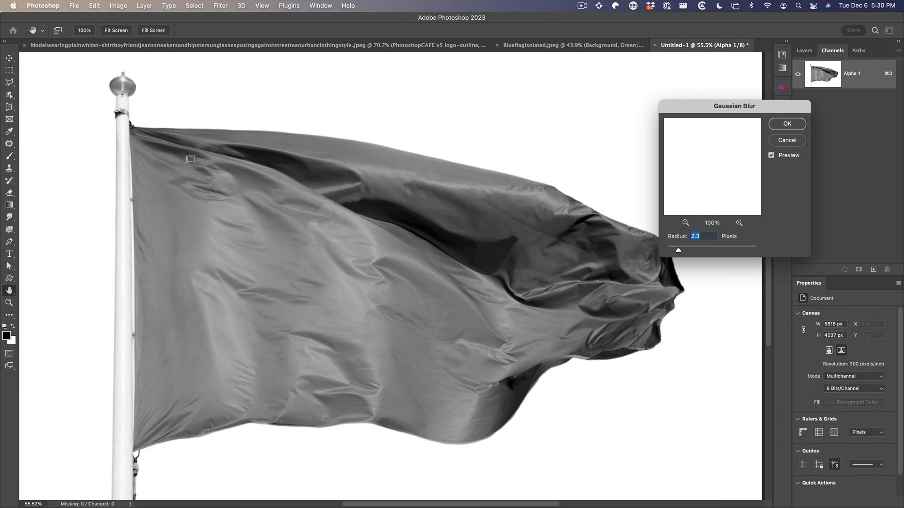
{"action": "mouse_move", "coordinate": [497, 260]}
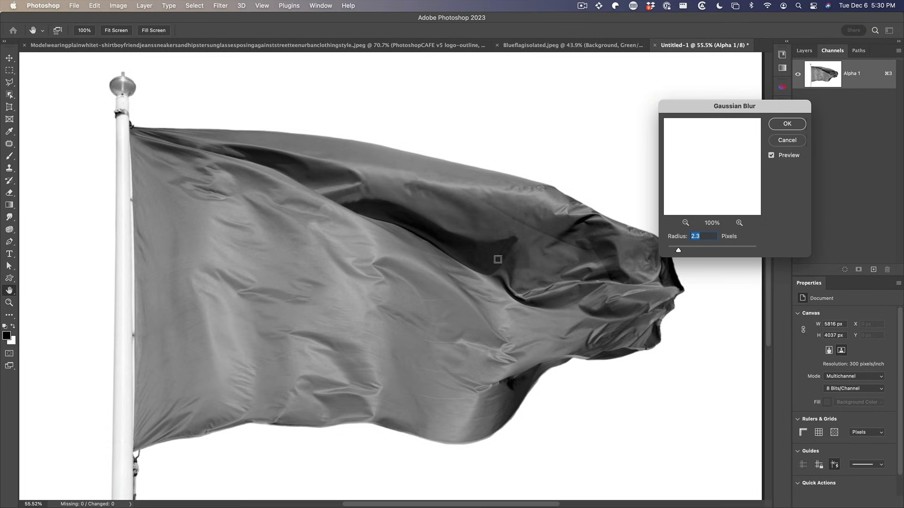
{"action": "mouse_move", "coordinate": [671, 211]}
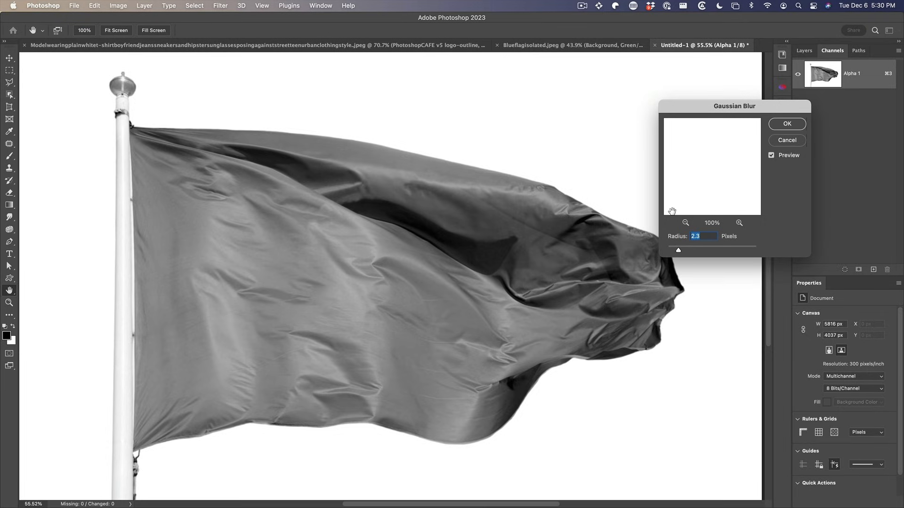
{"action": "mouse_move", "coordinate": [784, 186]}
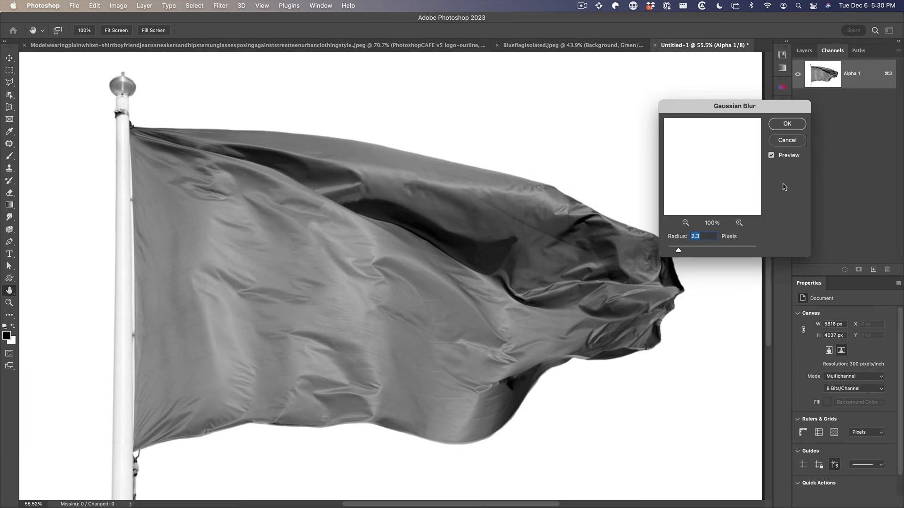
{"action": "left_click", "coordinate": [785, 123]}
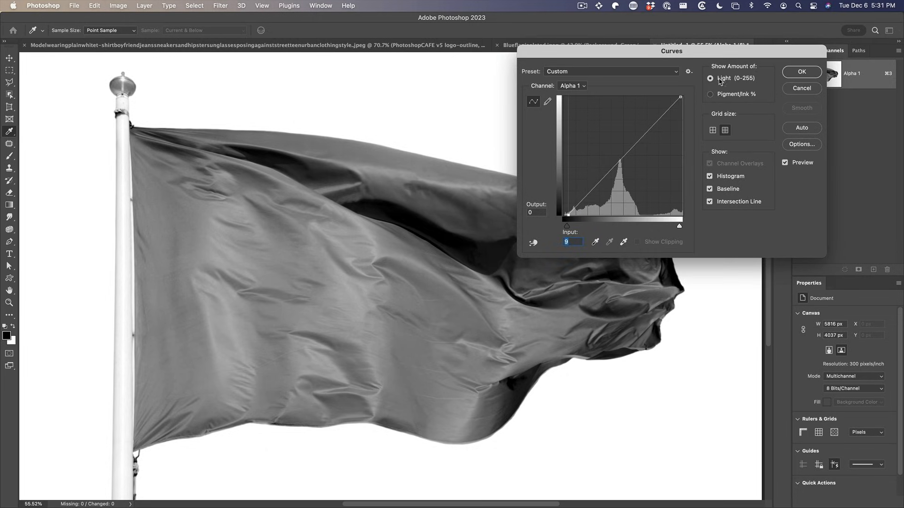
- Apply a Curves S-bend in Light (0-255) mode to boost the map's fold contrast
{"action": "left_click", "coordinate": [711, 94]}
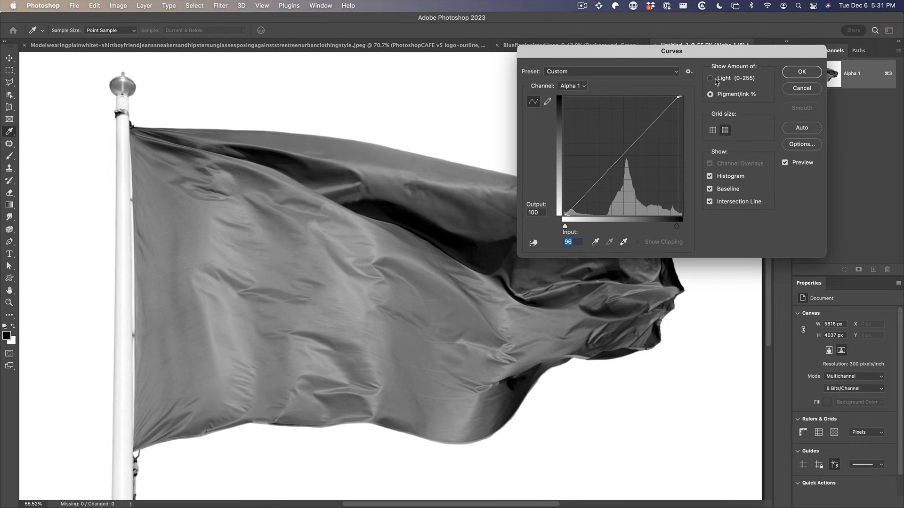
{"action": "left_click", "coordinate": [711, 78]}
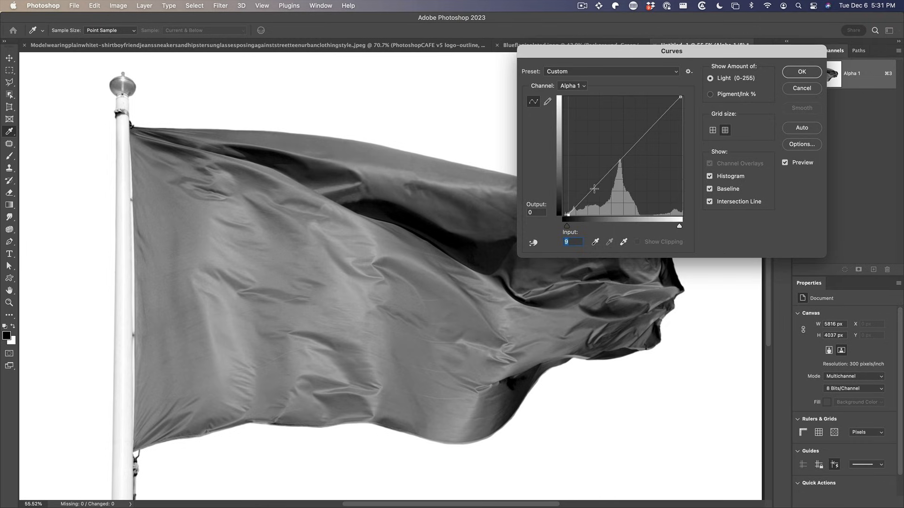
{"action": "left_click_drag", "start_coordinate": [594, 189], "coordinate": [648, 138]}
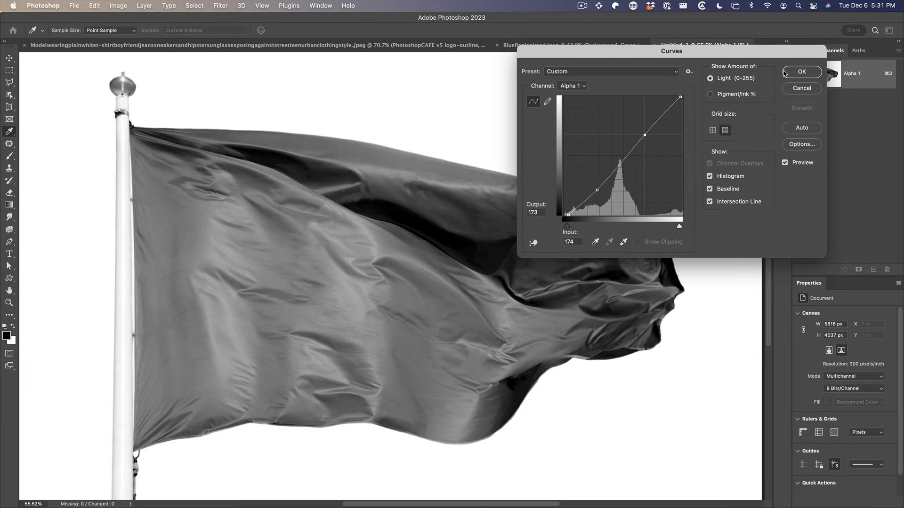
{"action": "left_click", "coordinate": [800, 71]}
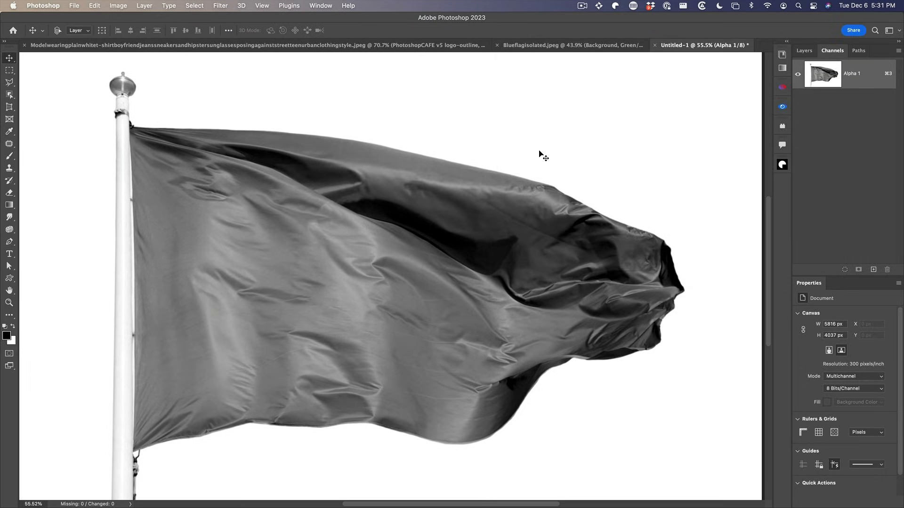
- Save the grayscale flag map to the Desktop as __map.psd
{"action": "left_click", "coordinate": [75, 5]}
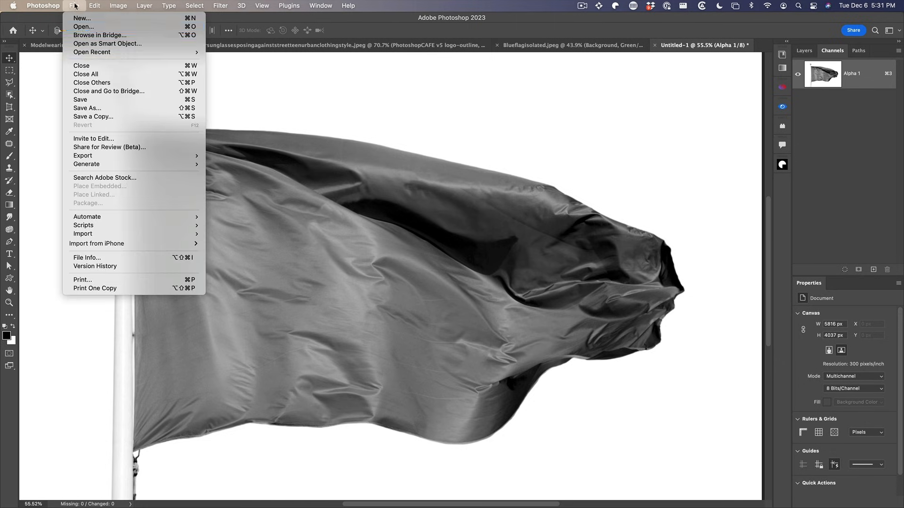
{"action": "left_click", "coordinate": [75, 6]}
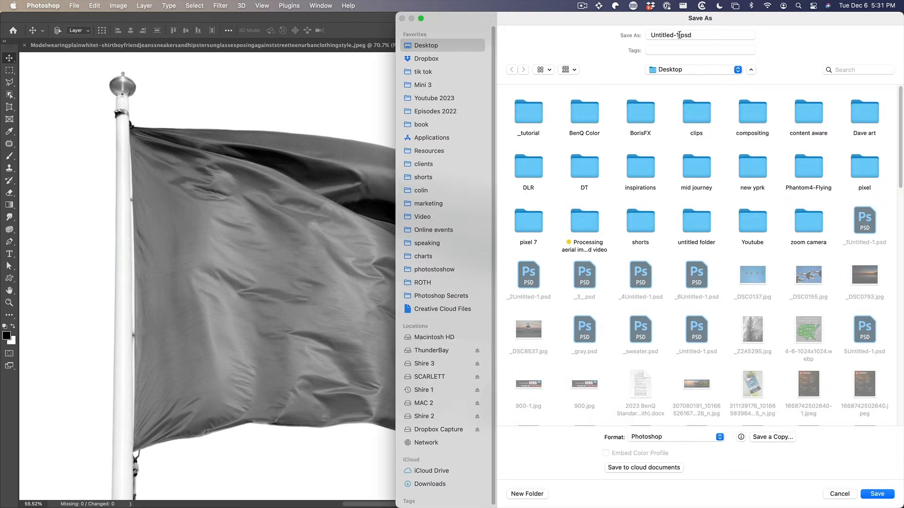
{"action": "left_click", "coordinate": [699, 35]}
{"action": "type", "text": "__map"}
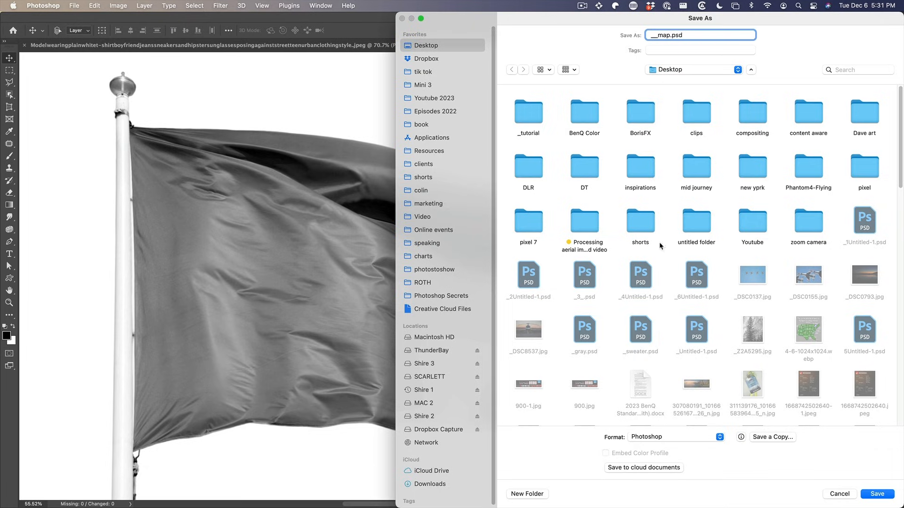
{"action": "left_click", "coordinate": [877, 495]}
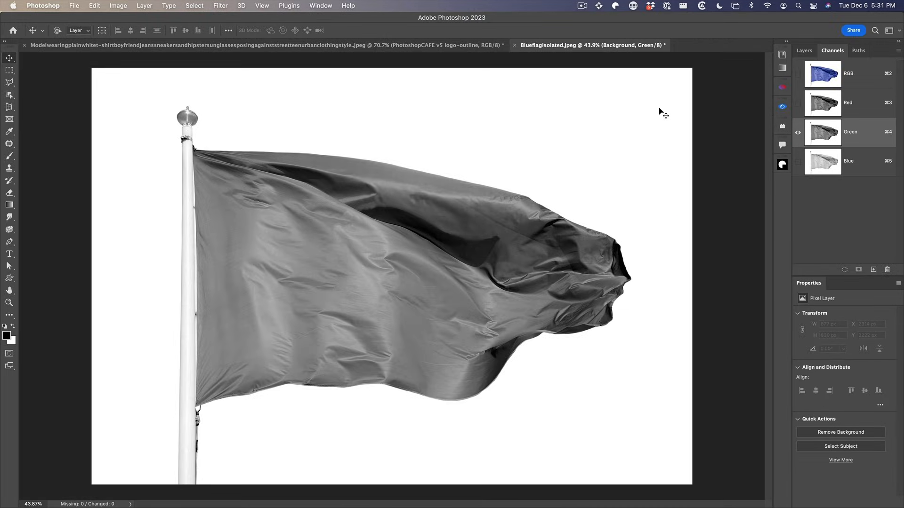
{"action": "mouse_move", "coordinate": [606, 84]}
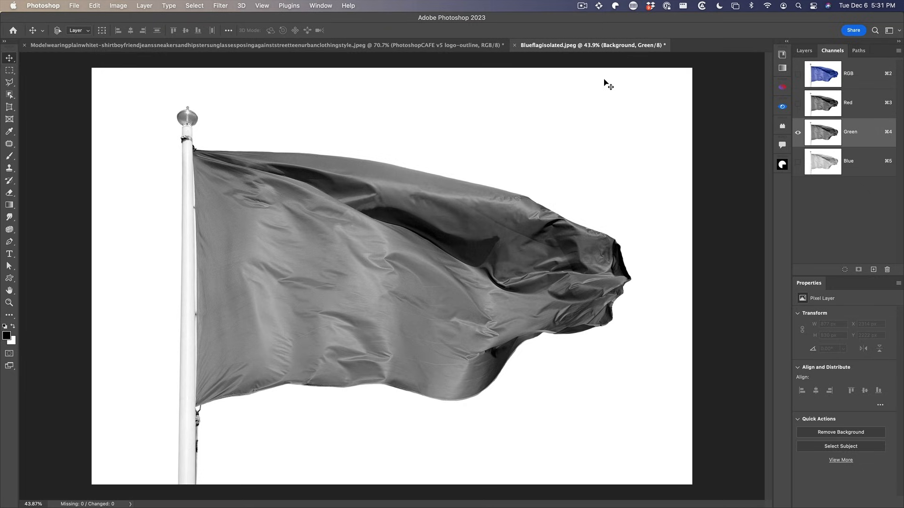
- Return to the RGB composite and select THE FLAG smart object layer
{"action": "left_click", "coordinate": [797, 73]}
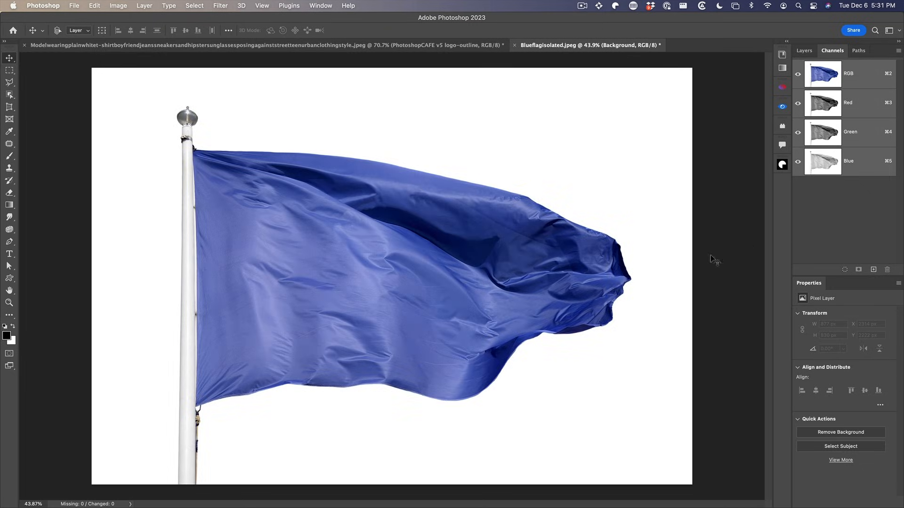
{"action": "mouse_move", "coordinate": [815, 85]}
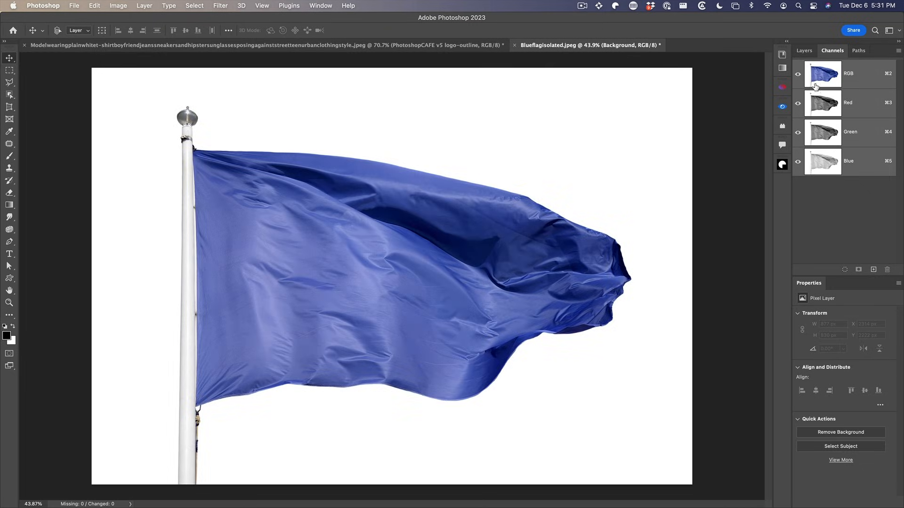
{"action": "left_click", "coordinate": [803, 50]}
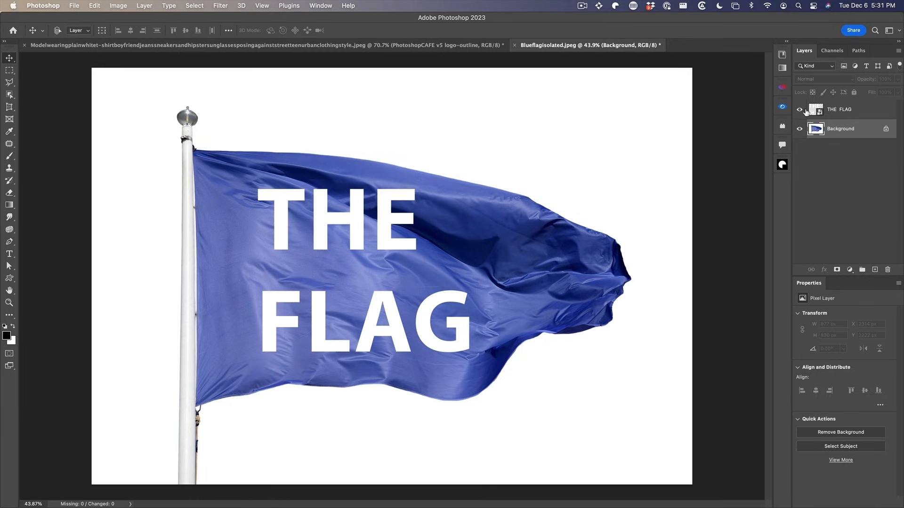
{"action": "left_click", "coordinate": [841, 109]}
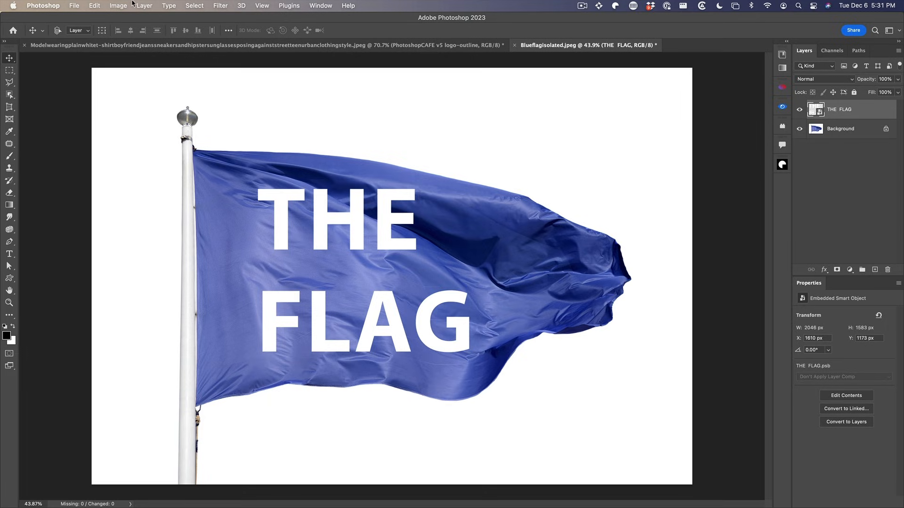
- Apply a Displace filter at scale 10 by 10 using __map.psd to distort THE FLAG text
{"action": "left_click", "coordinate": [219, 5]}
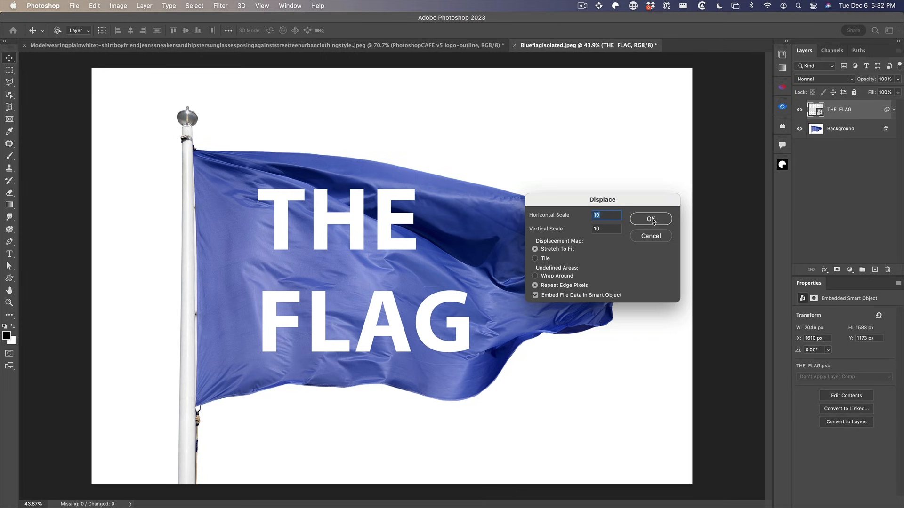
{"action": "left_click", "coordinate": [651, 218]}
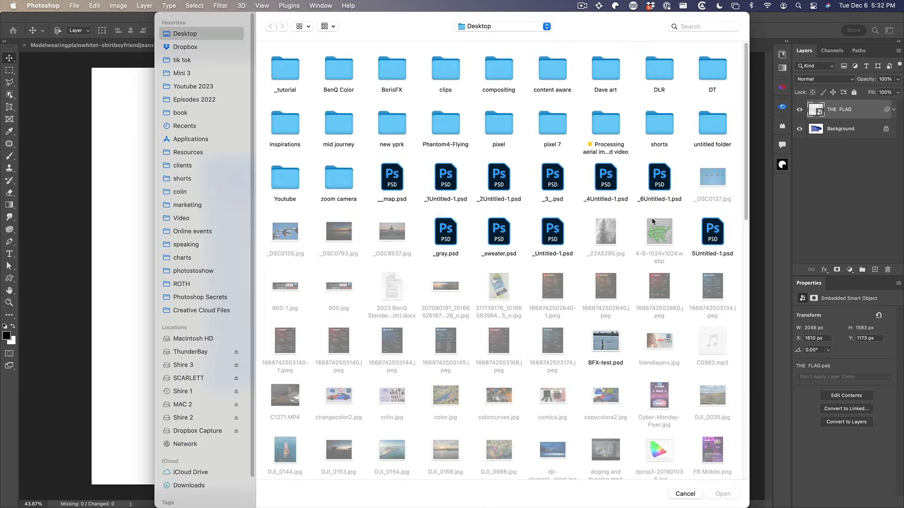
{"action": "mouse_move", "coordinate": [415, 27]}
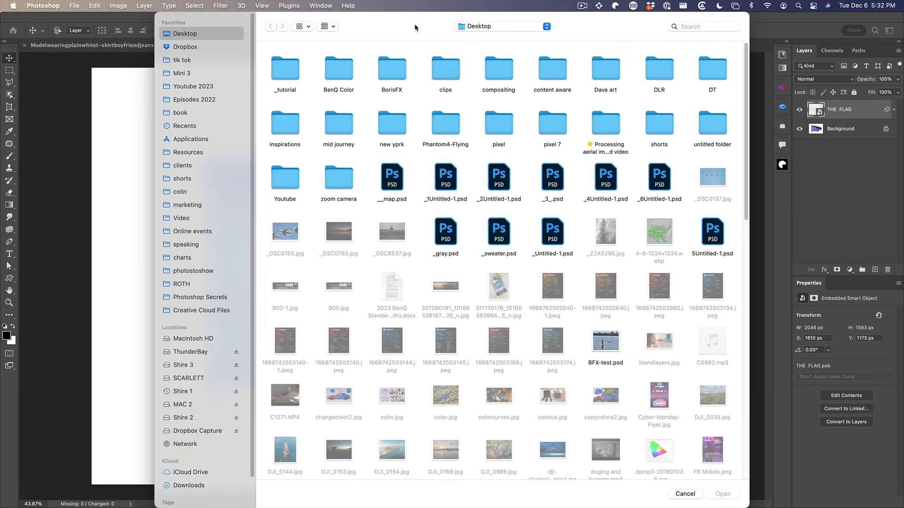
{"action": "left_click", "coordinate": [392, 177]}
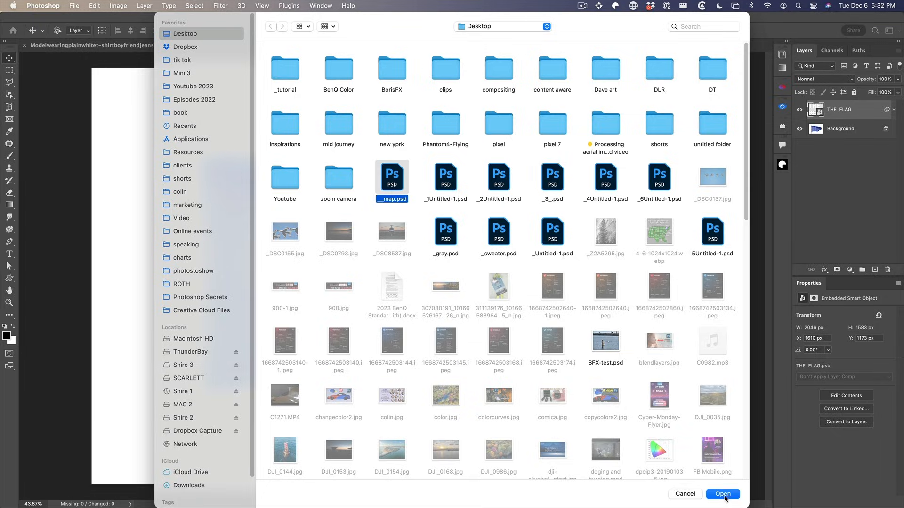
{"action": "left_click", "coordinate": [722, 494]}
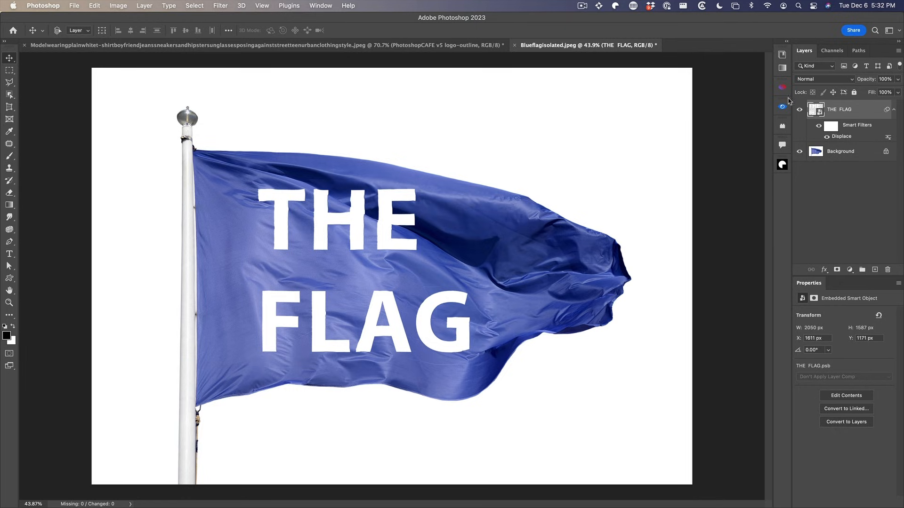
- Try Soft Light blending on the text, then revert to Normal with the Displace filter removed
{"action": "left_click", "coordinate": [822, 79]}
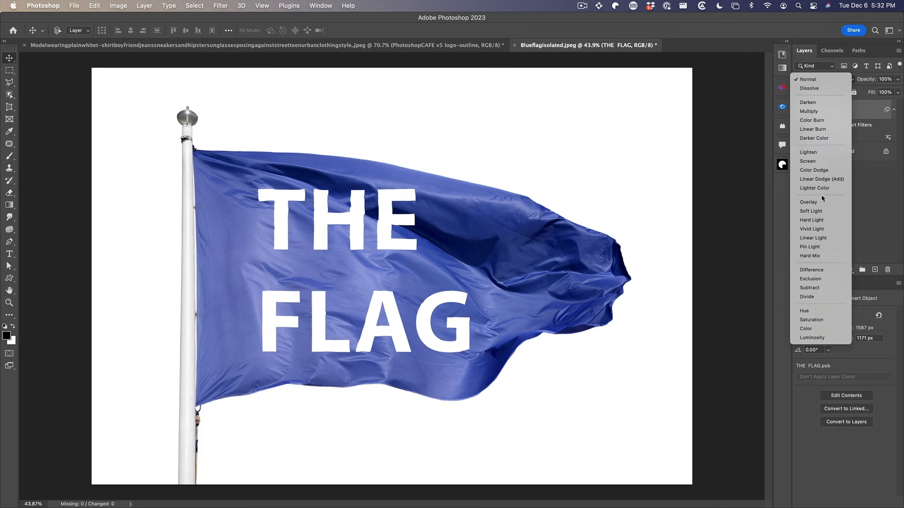
{"action": "left_click", "coordinate": [811, 211]}
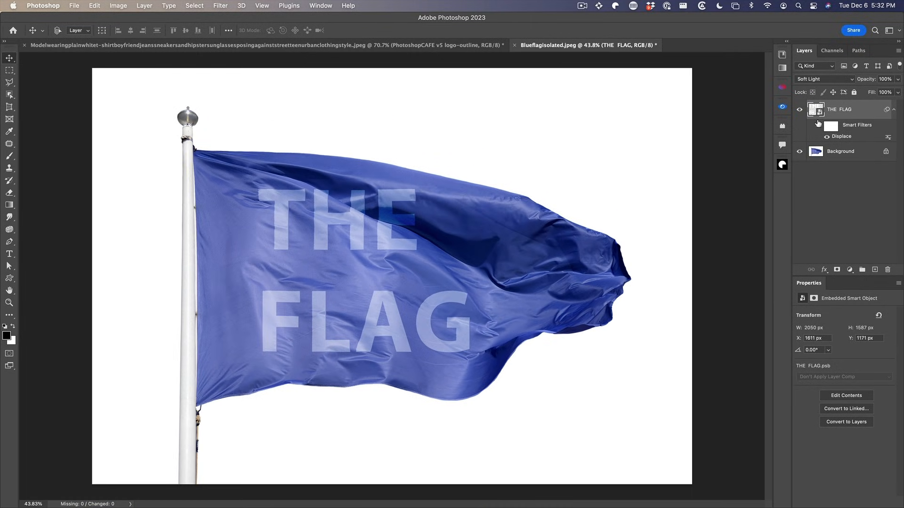
{"action": "left_click", "coordinate": [824, 80]}
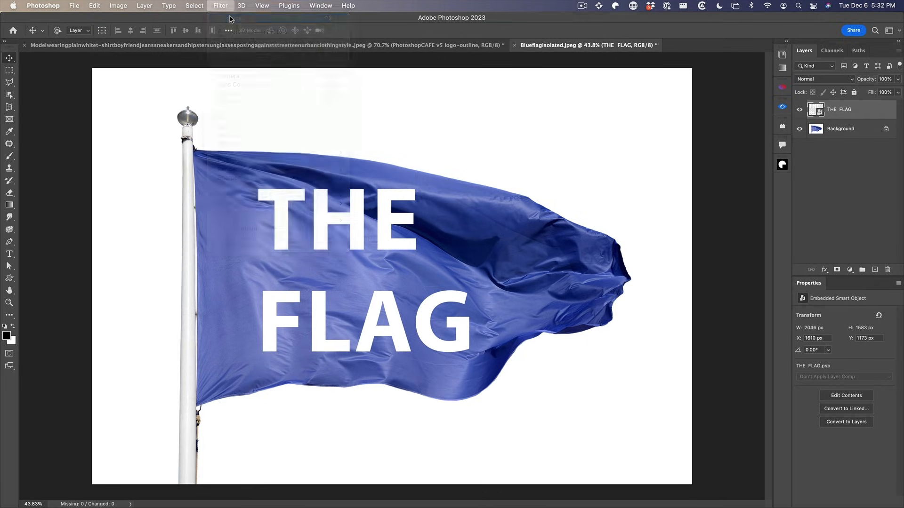
- Apply Displace at 50 by 50 to the THE FLAG text using the __map.psd displacement map
{"action": "left_click", "coordinate": [220, 5]}
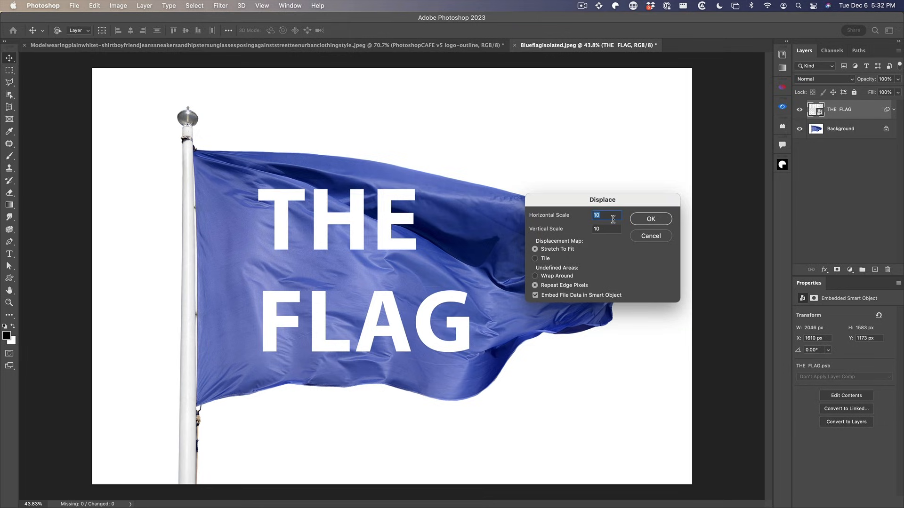
{"action": "type", "text": "50"}
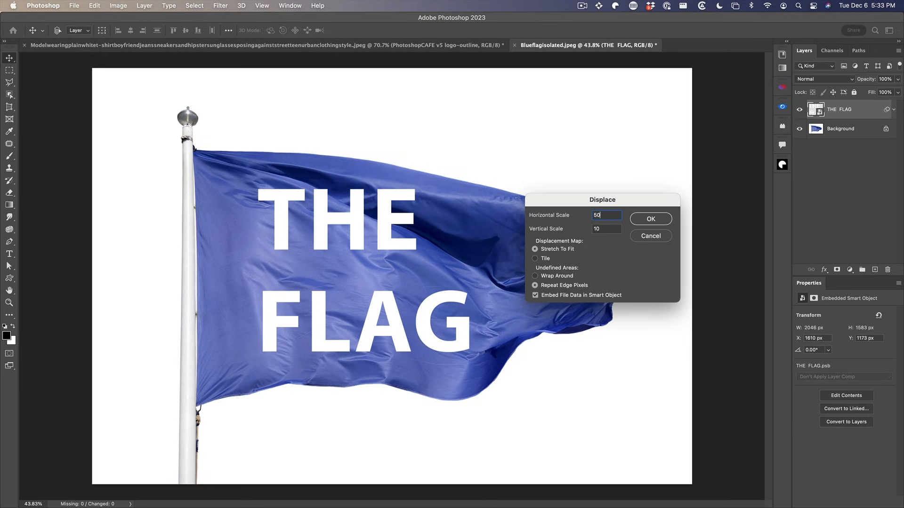
{"action": "left_click", "coordinate": [606, 229]}
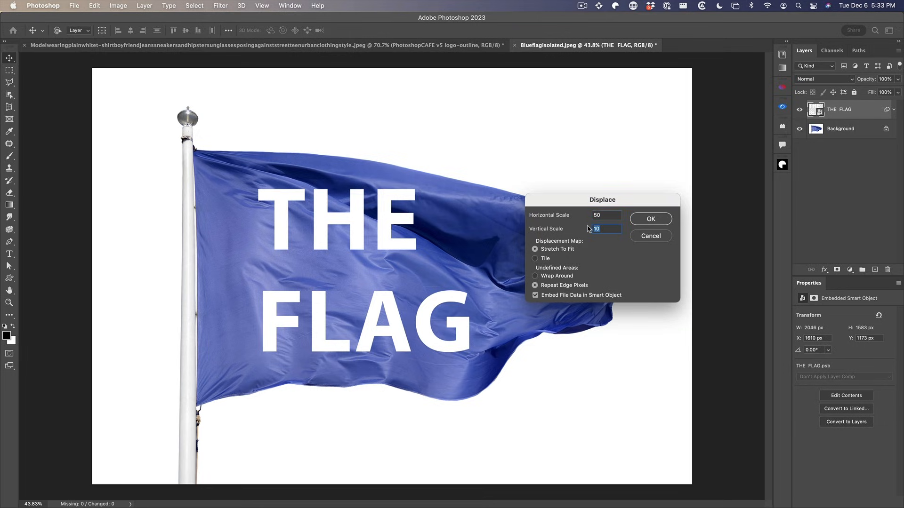
{"action": "type", "text": "50"}
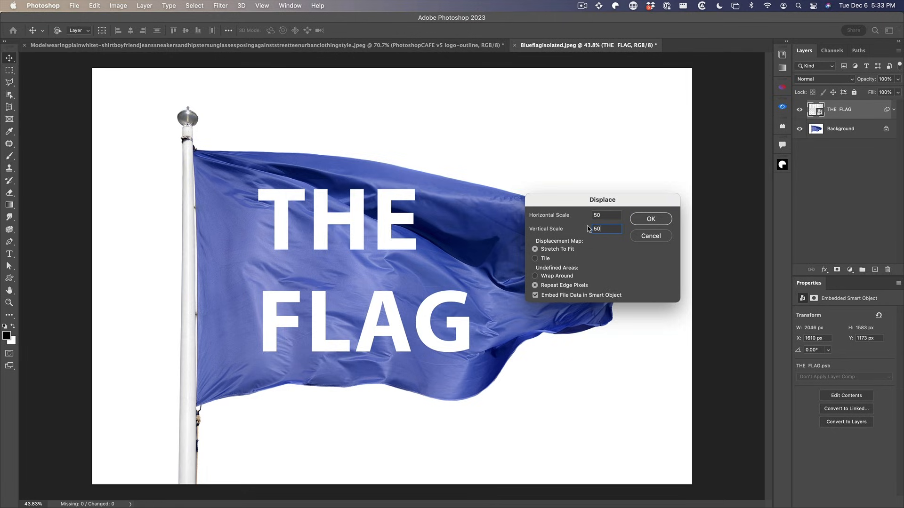
{"action": "mouse_move", "coordinate": [579, 225]}
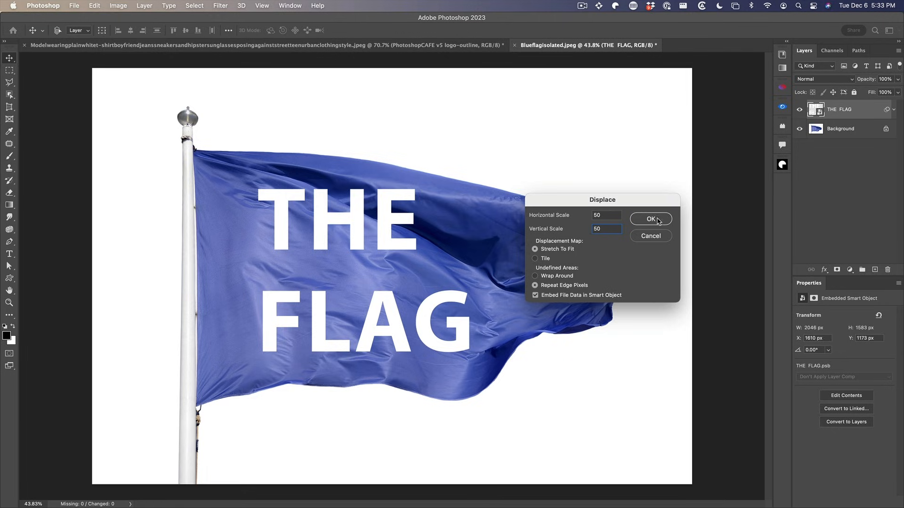
{"action": "left_click", "coordinate": [651, 219]}
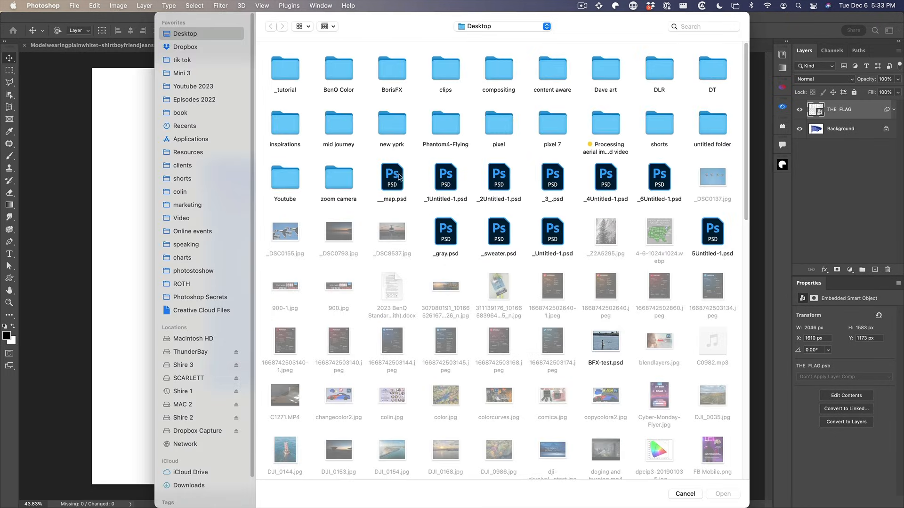
{"action": "left_click", "coordinate": [392, 177]}
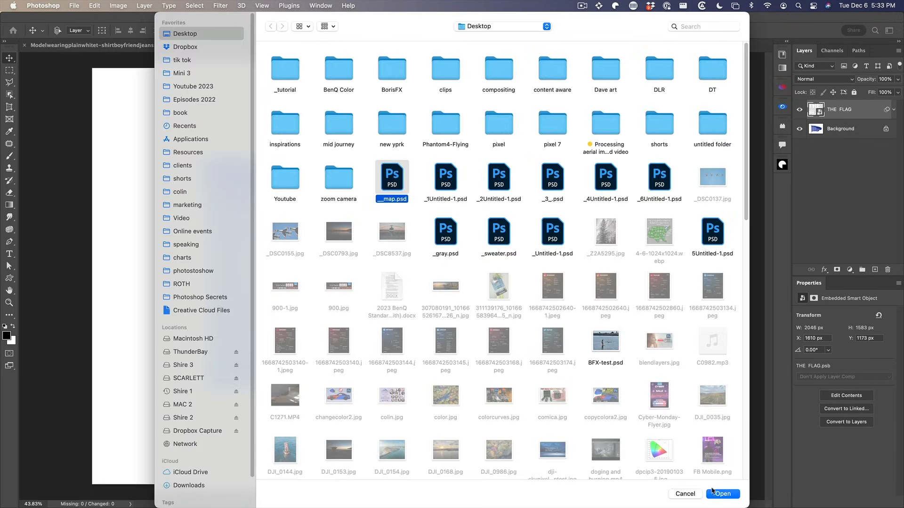
{"action": "left_click", "coordinate": [722, 494]}
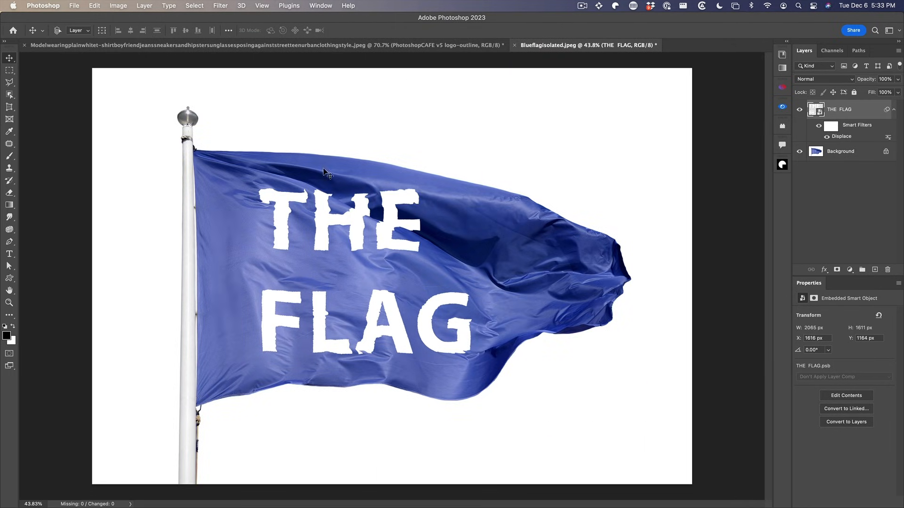
- Set the text layer to Overlay blending, then switch to the T-shirt photo document
{"action": "left_click", "coordinate": [823, 79]}
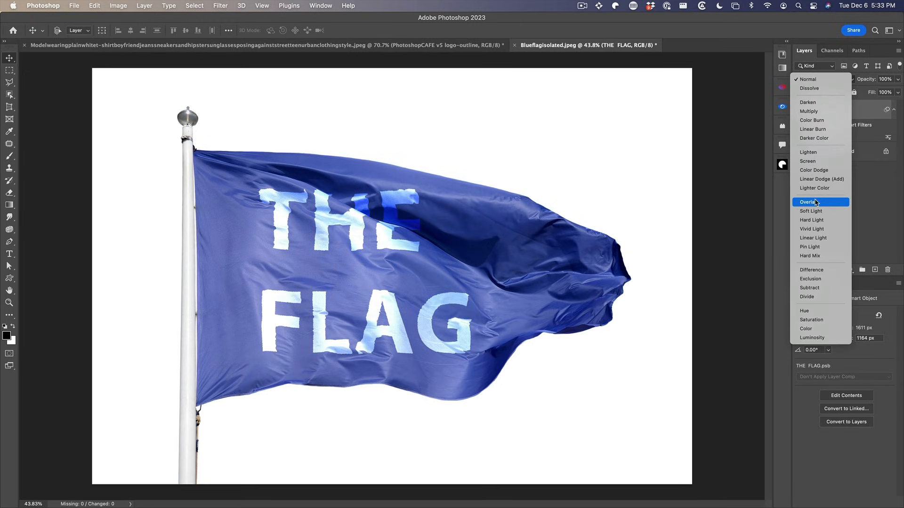
{"action": "left_click", "coordinate": [808, 202]}
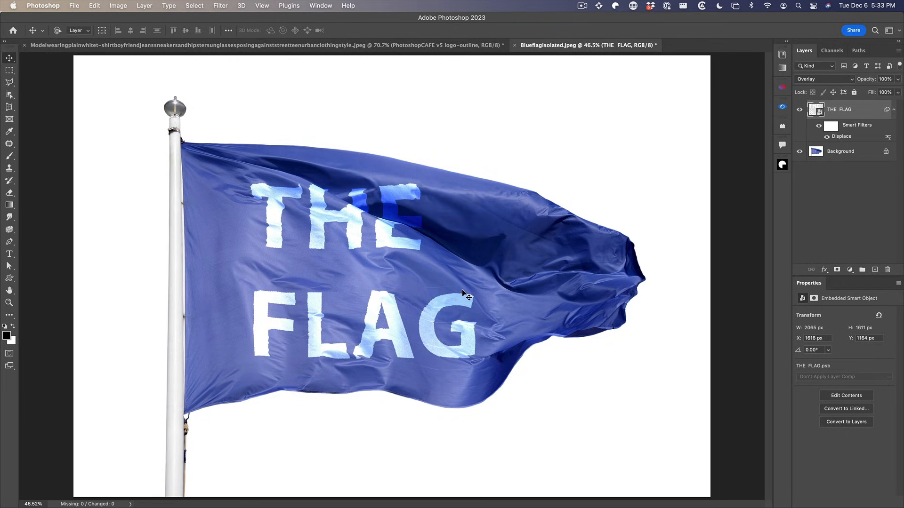
{"action": "left_click", "coordinate": [265, 45]}
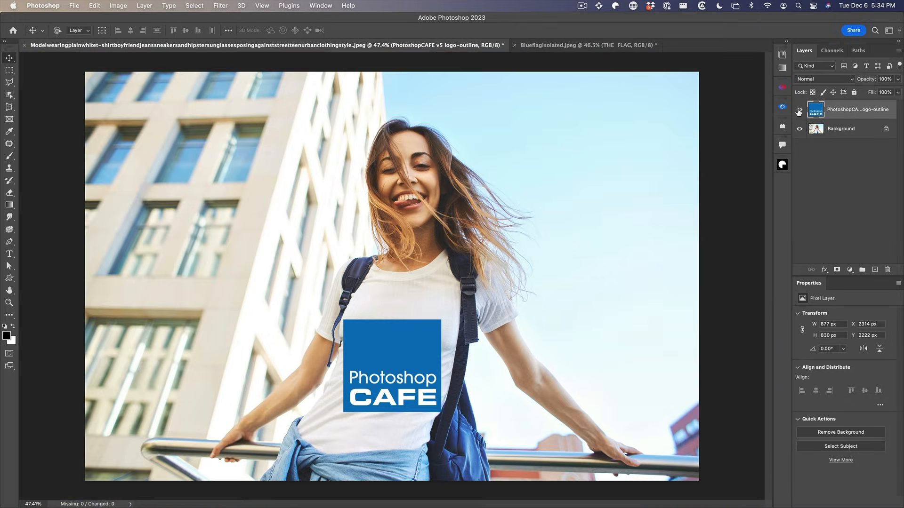
- Free-transform the PhotoshopCAFE logo layer and rotate it about -1.4° to match the shirt
{"action": "left_click", "coordinate": [799, 111]}
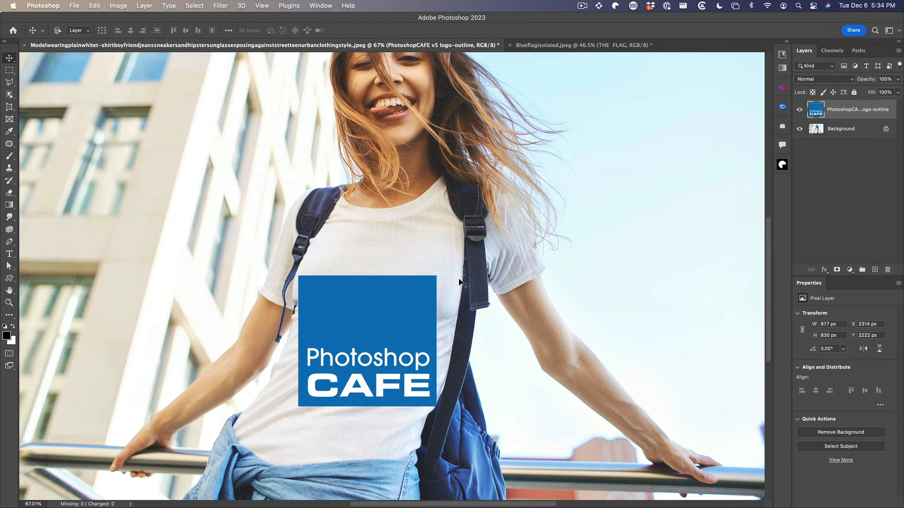
{"action": "key", "text": "cmd+t"}
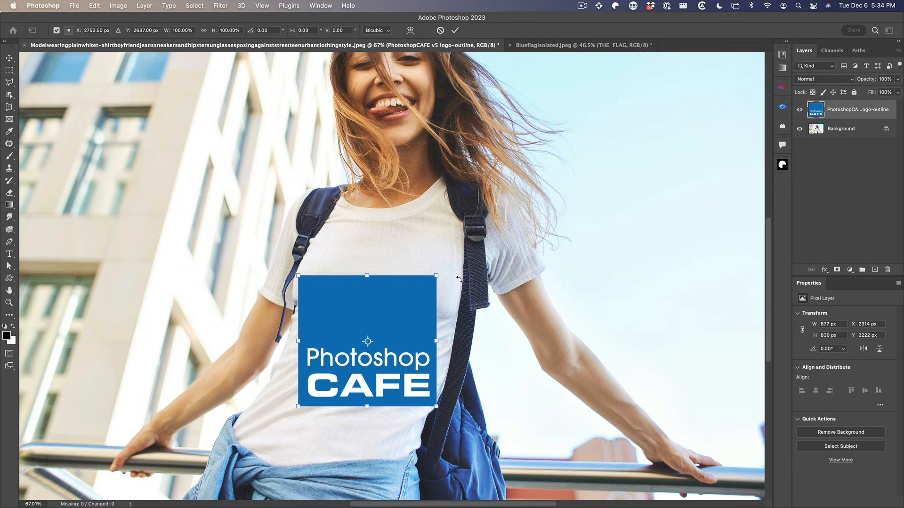
{"action": "mouse_move", "coordinate": [451, 276]}
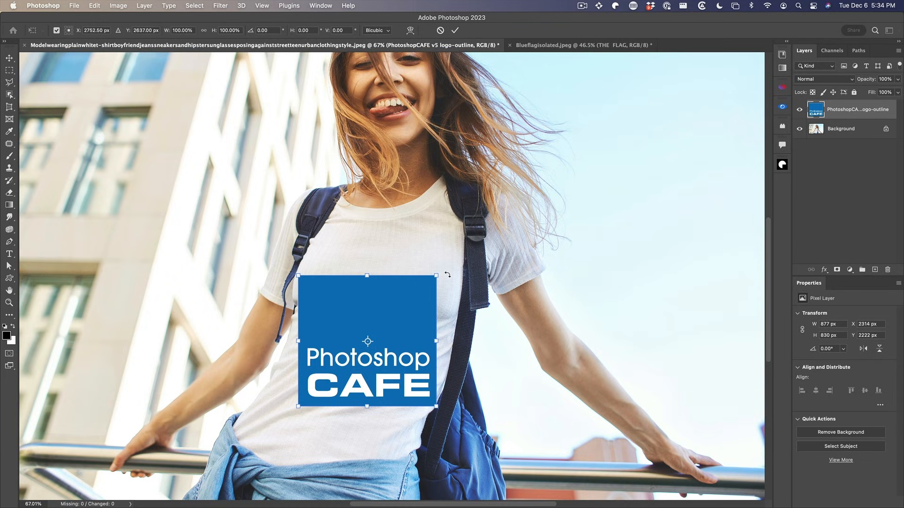
{"action": "left_click_drag", "start_coordinate": [446, 274], "coordinate": [445, 265]}
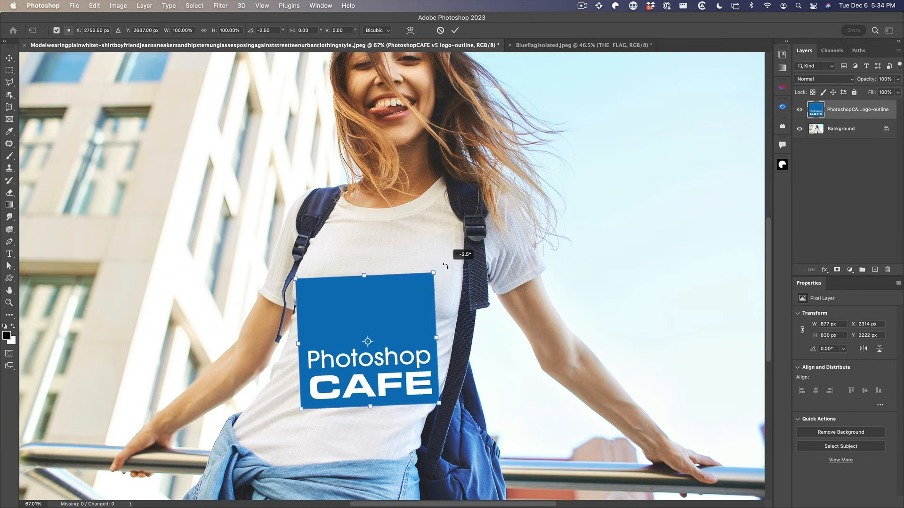
{"action": "left_click_drag", "start_coordinate": [445, 266], "coordinate": [445, 295]}
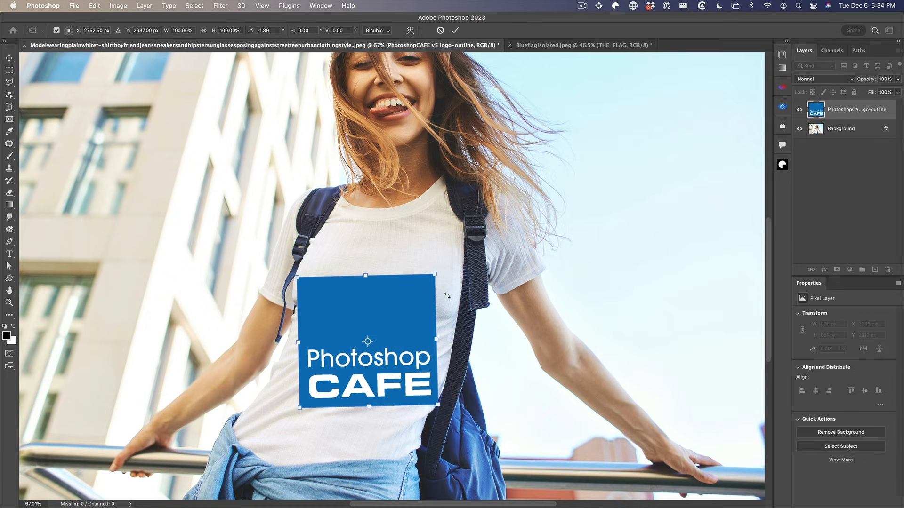
{"action": "mouse_move", "coordinate": [424, 364]}
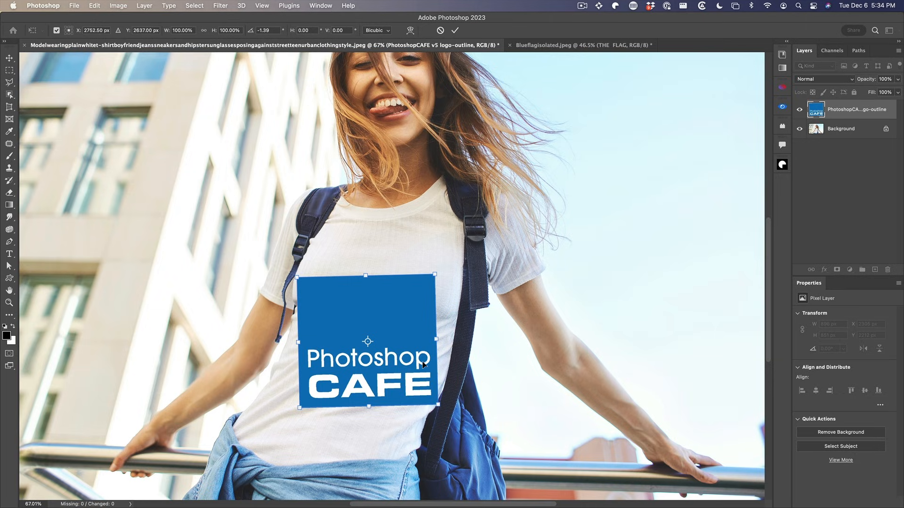
{"action": "right_click", "coordinate": [367, 341]}
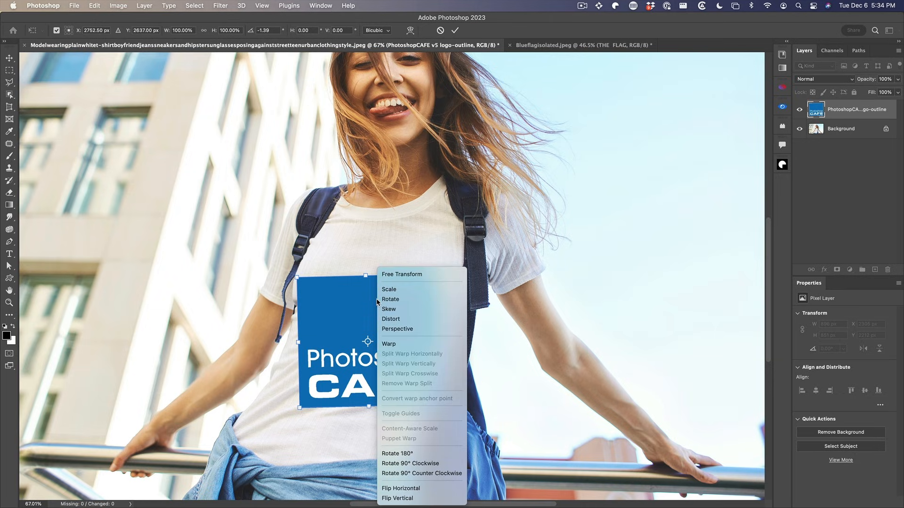
- Warp the logo's corners to fit the shirt's perspective and commit the transform
{"action": "left_click", "coordinate": [389, 344]}
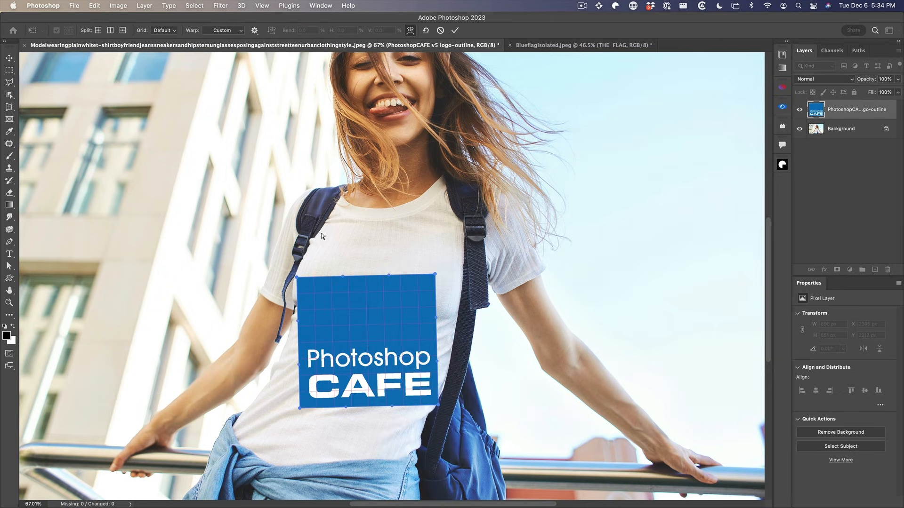
{"action": "mouse_move", "coordinate": [343, 278]}
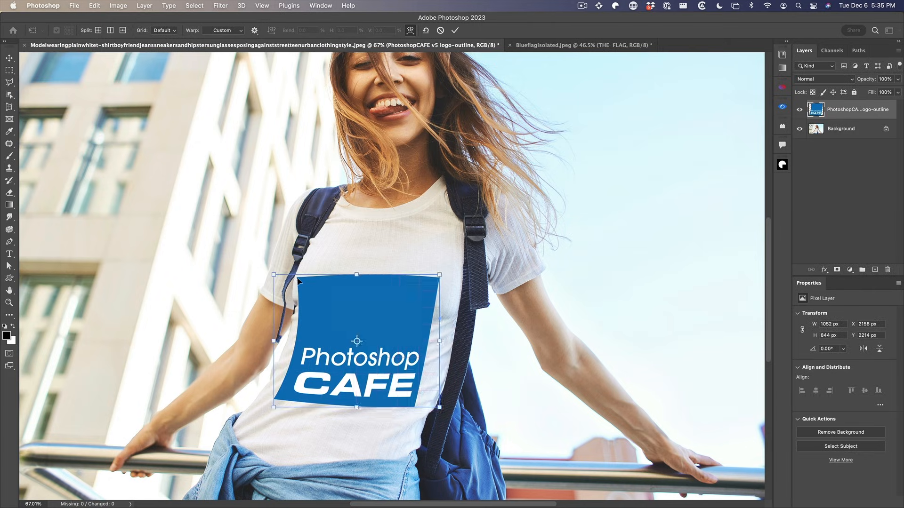
{"action": "left_click", "coordinate": [455, 30]}
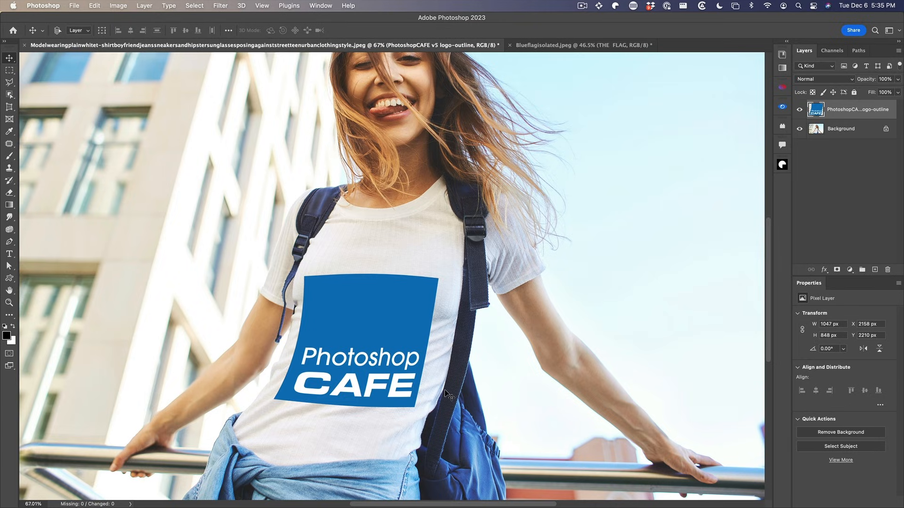
{"action": "mouse_move", "coordinate": [384, 317]}
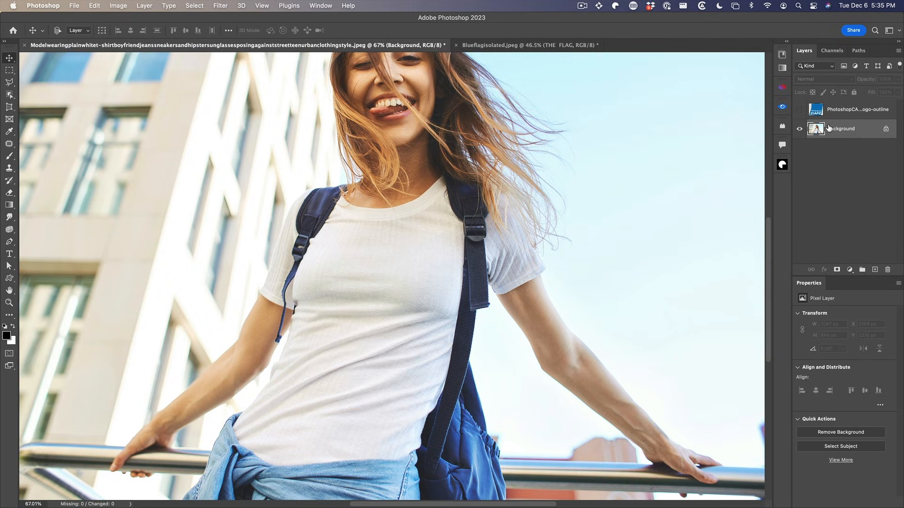
- Compare the photo's Red, Green and Blue channels in the Channels panel
{"action": "left_click", "coordinate": [831, 50]}
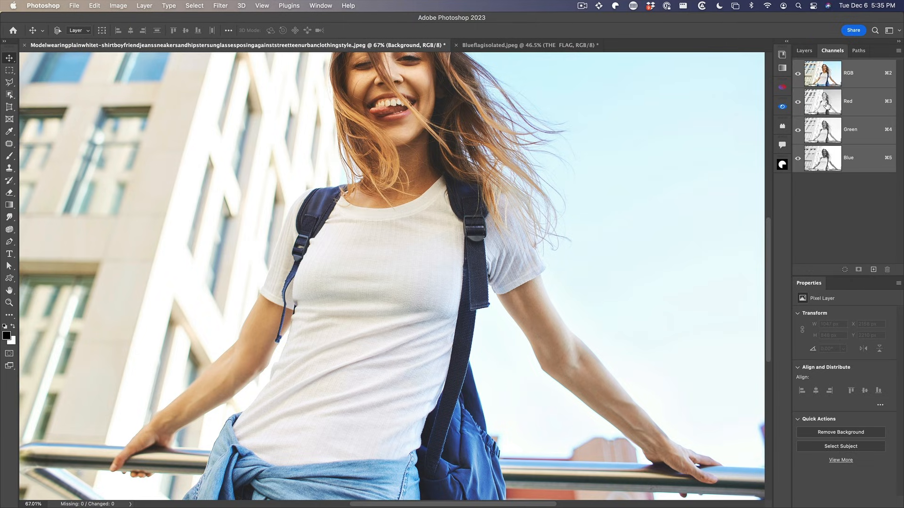
{"action": "left_click", "coordinate": [847, 101]}
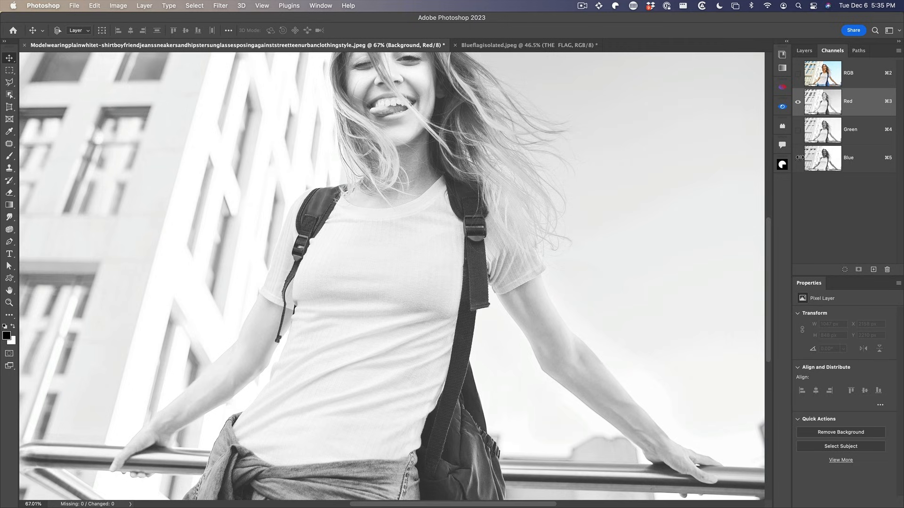
{"action": "left_click", "coordinate": [848, 157]}
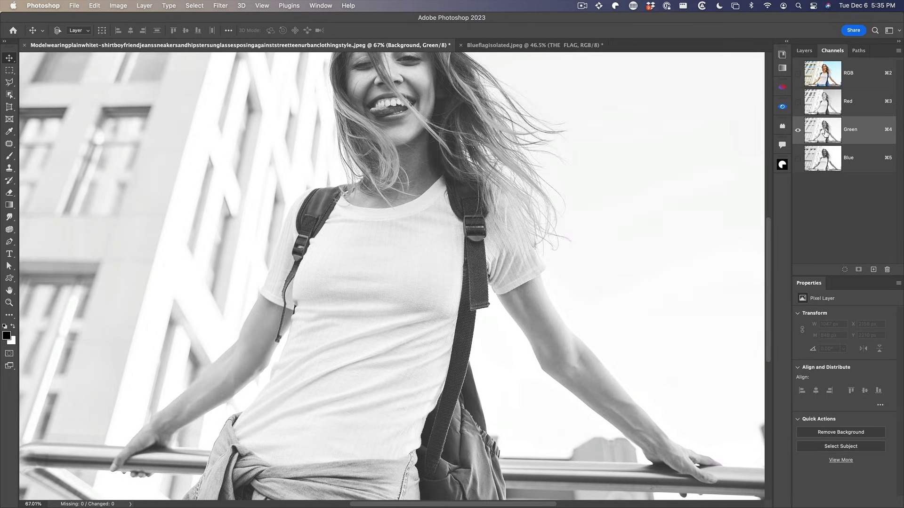
{"action": "left_click", "coordinate": [848, 157]}
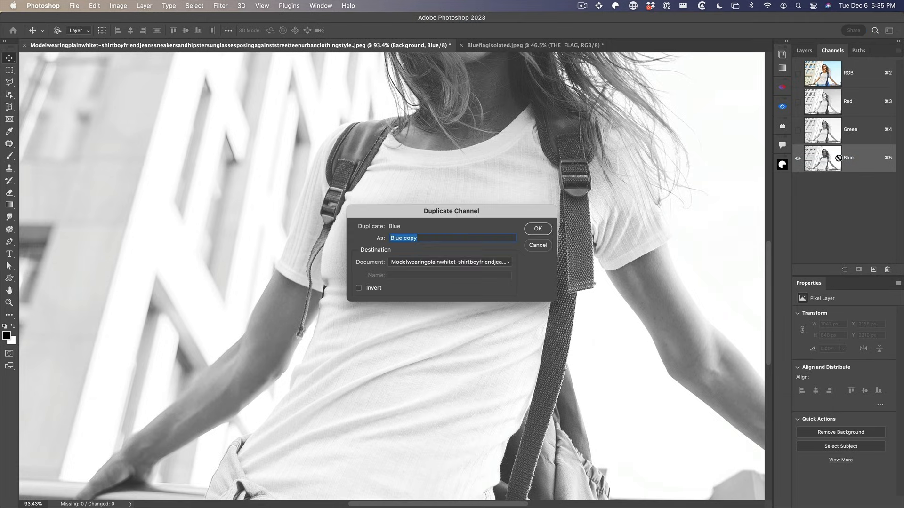
- Duplicate the Blue channel into a new document named __map-shirt
{"action": "left_click", "coordinate": [449, 262]}
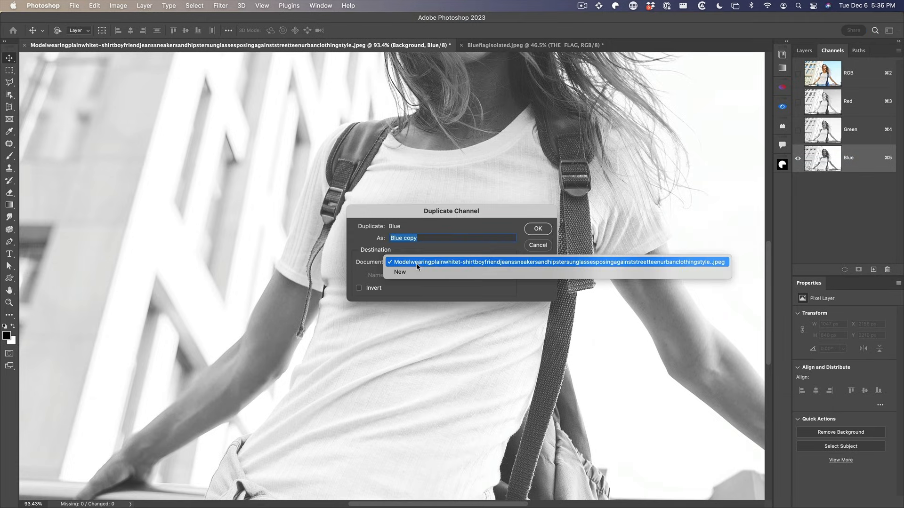
{"action": "mouse_move", "coordinate": [417, 262]}
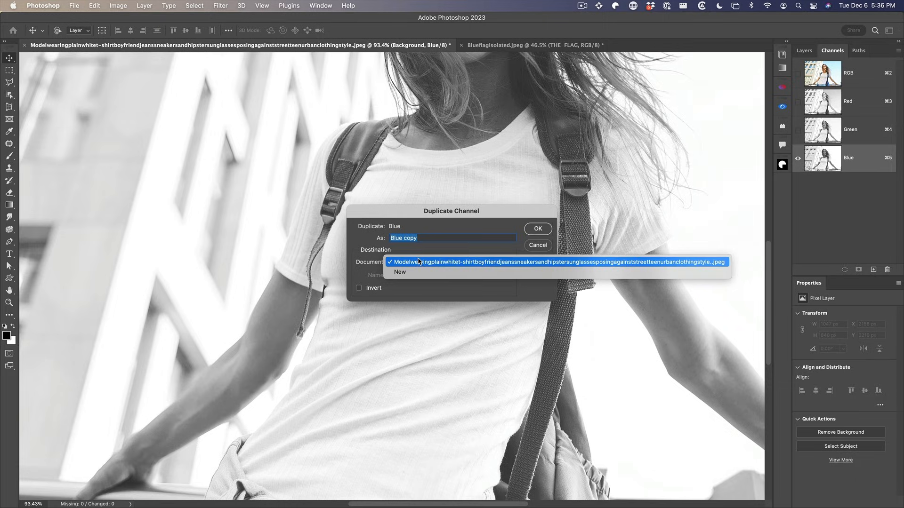
{"action": "left_click", "coordinate": [399, 271]}
{"action": "type", "text": "___map-shirt"}
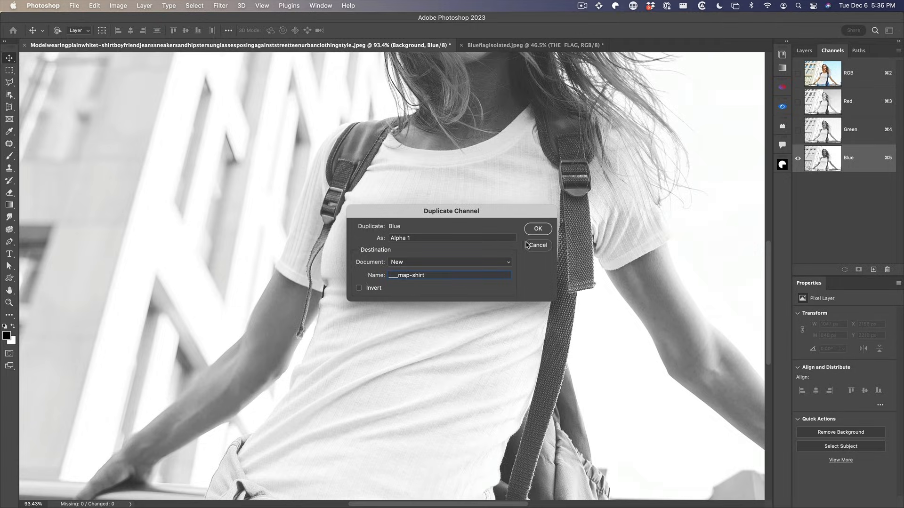
{"action": "left_click", "coordinate": [537, 228]}
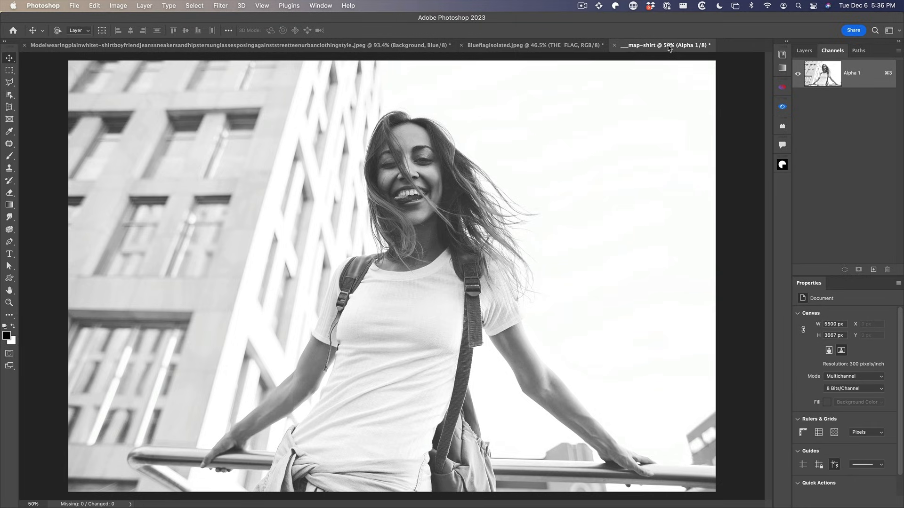
{"action": "mouse_move", "coordinate": [409, 203]}
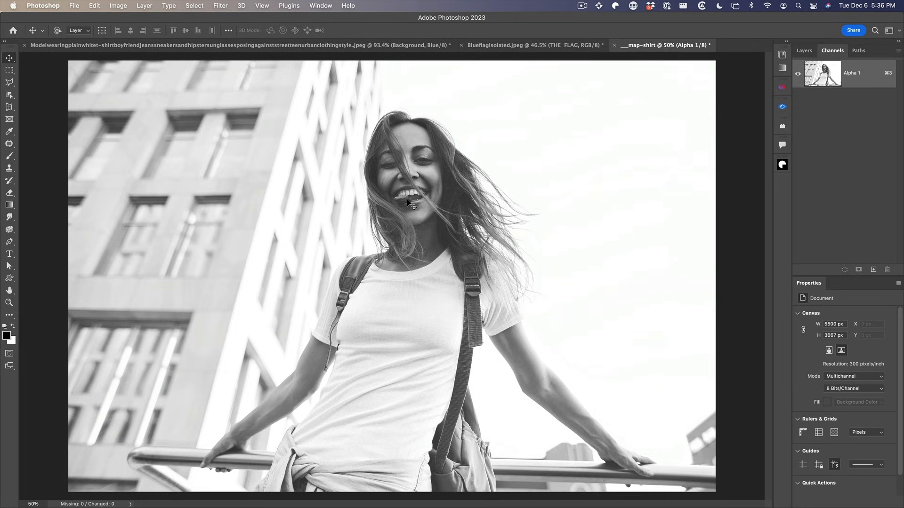
- Soften the shirt map with a 1-pixel Gaussian Blur
{"action": "left_click", "coordinate": [220, 6]}
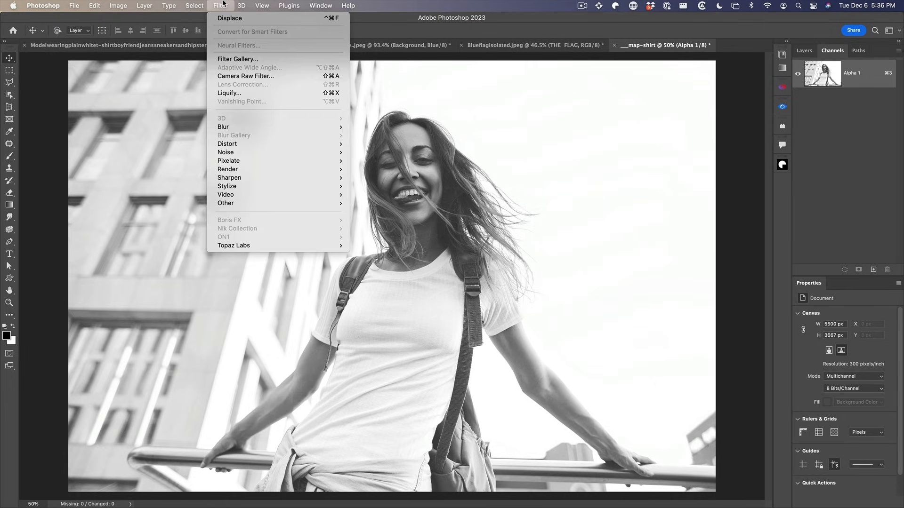
{"action": "mouse_move", "coordinate": [224, 128]}
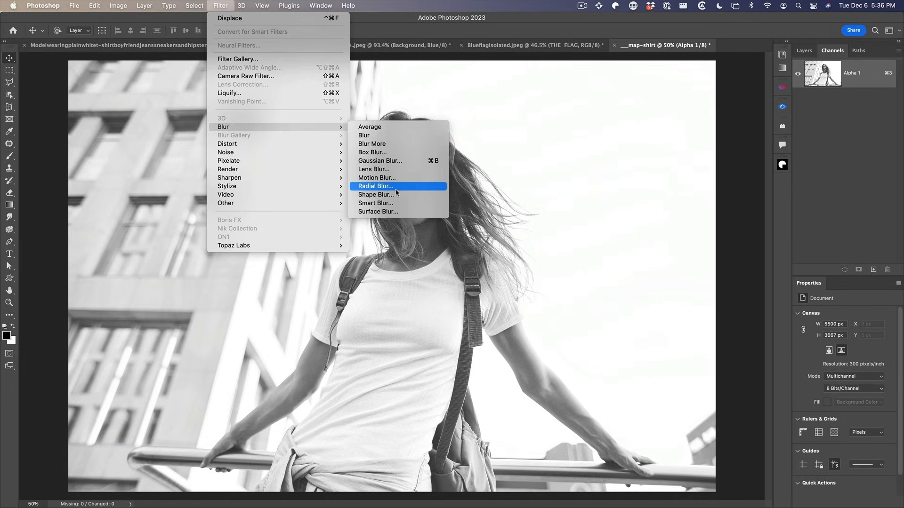
{"action": "left_click", "coordinate": [380, 161]}
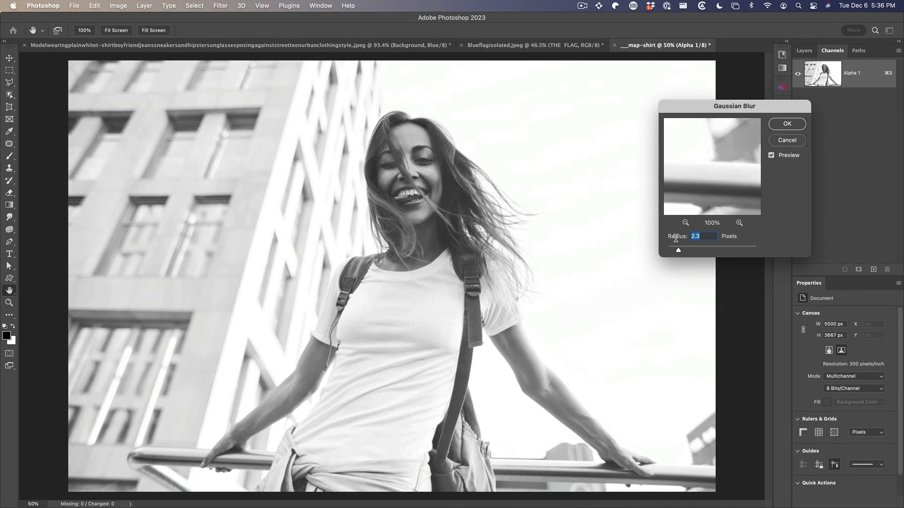
{"action": "type", "text": "1"}
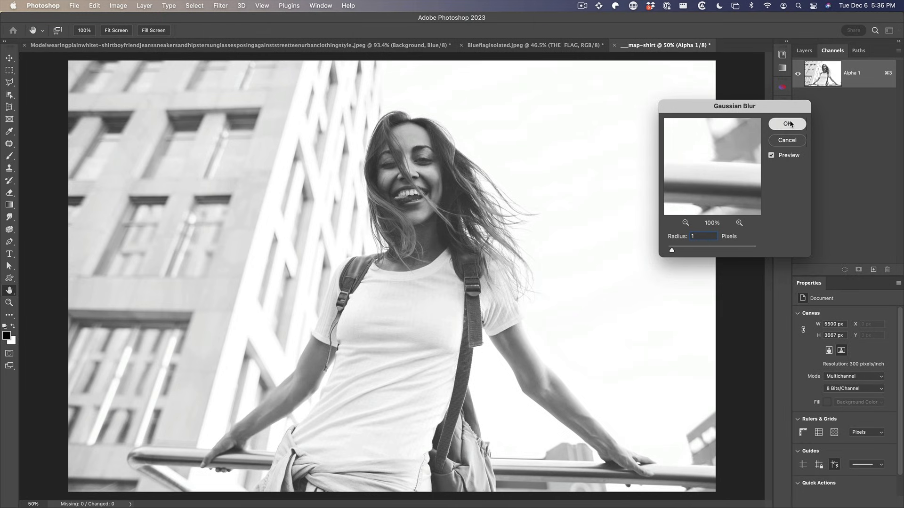
{"action": "left_click", "coordinate": [786, 125]}
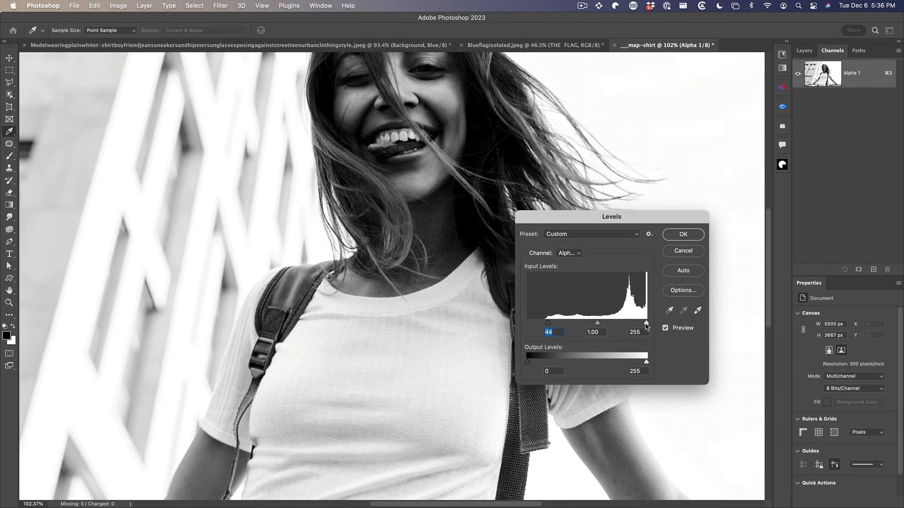
- Darken the map with Levels at black input 44 and midtones 0.56
{"action": "left_click_drag", "start_coordinate": [581, 323], "coordinate": [594, 323]}
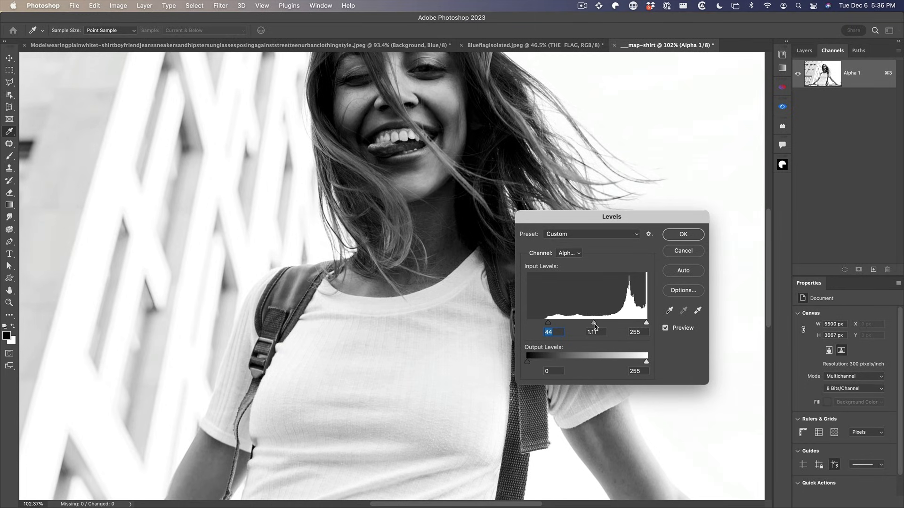
{"action": "left_click_drag", "start_coordinate": [594, 323], "coordinate": [606, 322]}
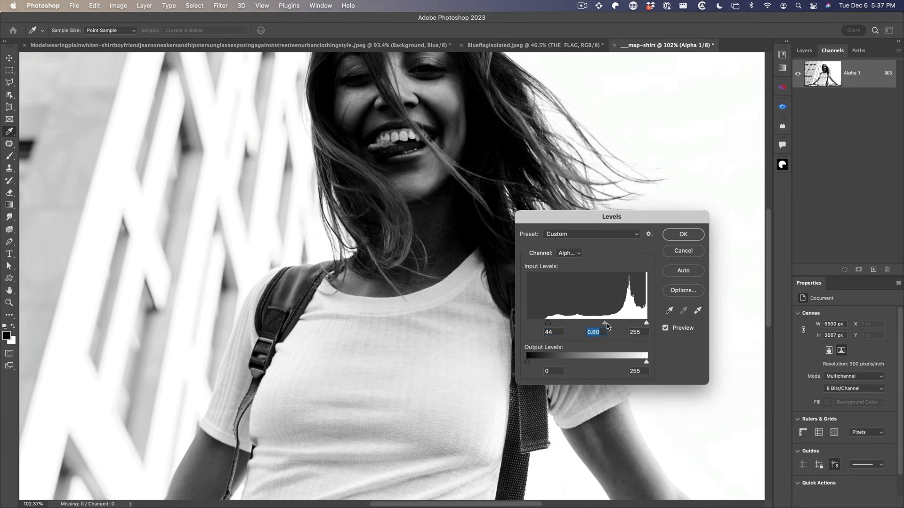
{"action": "left_click_drag", "start_coordinate": [606, 323], "coordinate": [616, 323]}
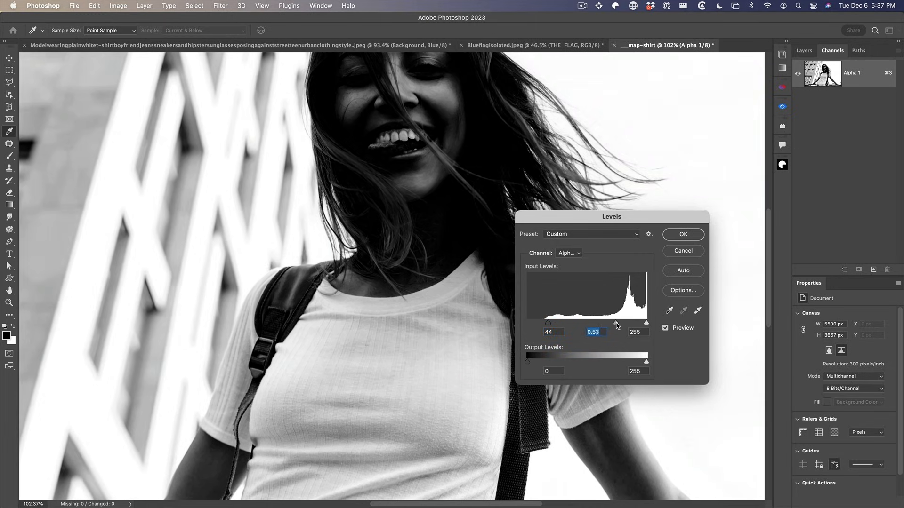
{"action": "left_click_drag", "start_coordinate": [616, 323], "coordinate": [613, 323]}
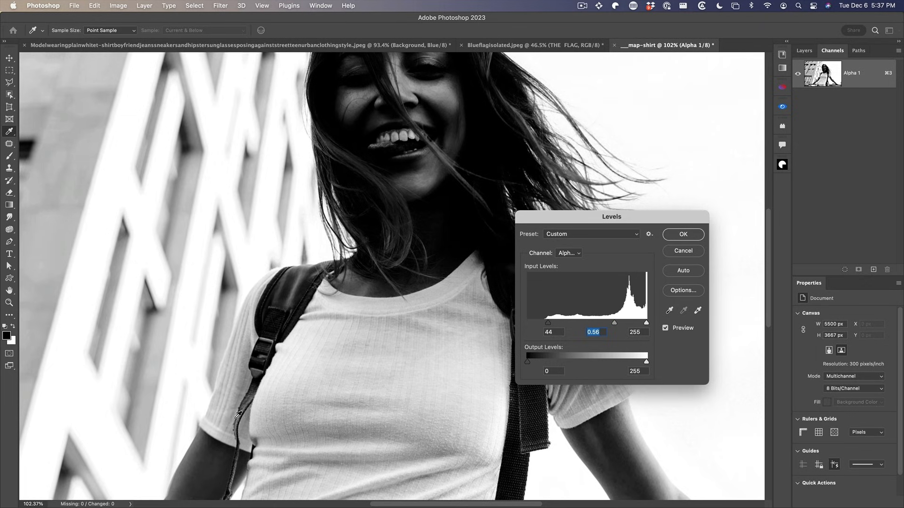
{"action": "mouse_move", "coordinate": [380, 402]}
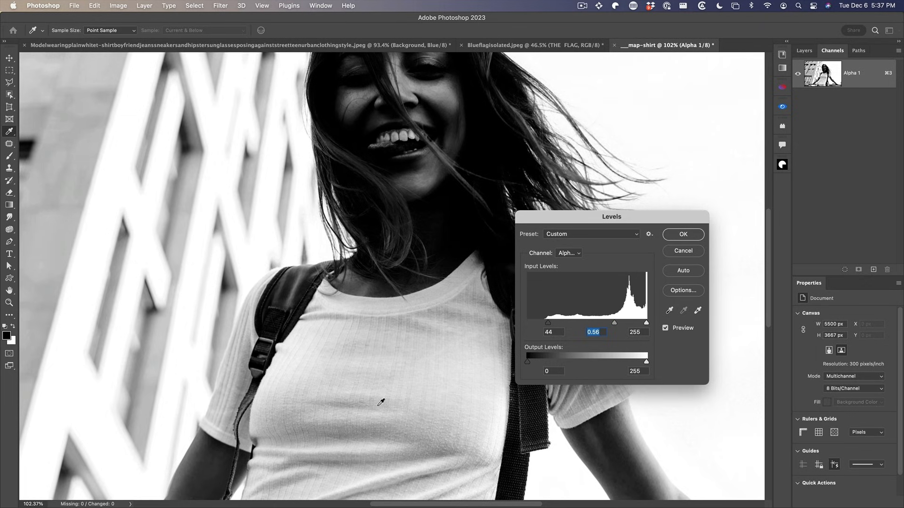
{"action": "left_click", "coordinate": [683, 234]}
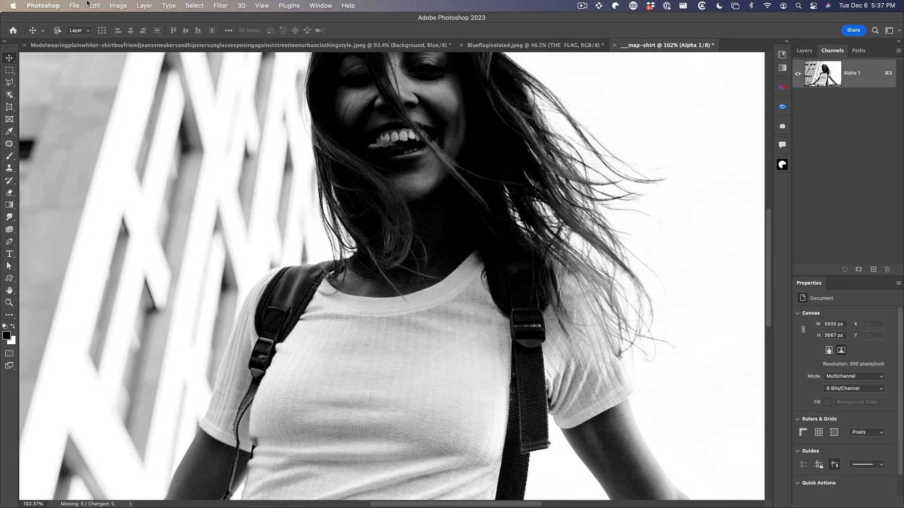
- Save the map as __map-shirt.psd on the Desktop
{"action": "left_click", "coordinate": [74, 6]}
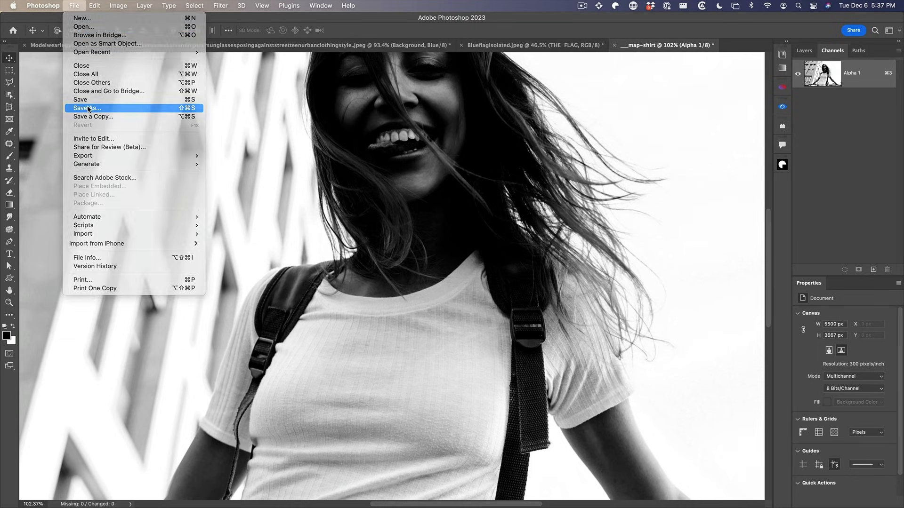
{"action": "left_click", "coordinate": [87, 107]}
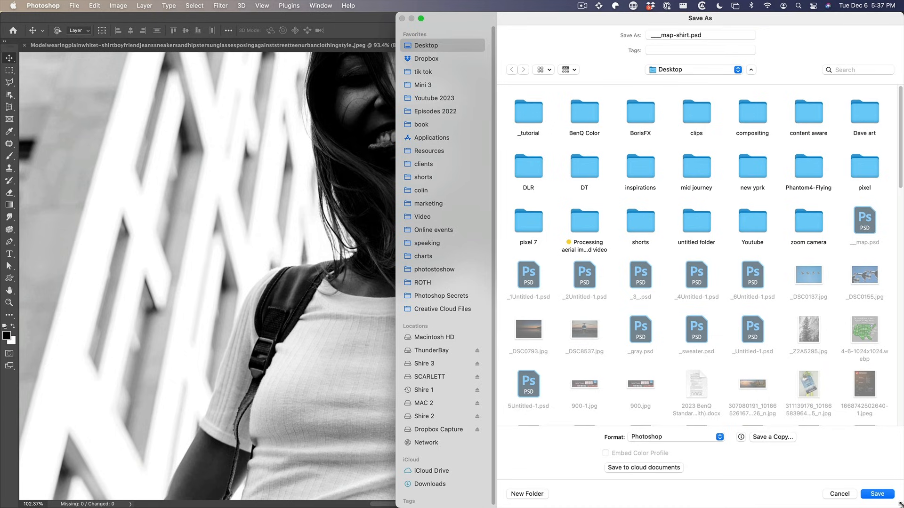
{"action": "left_click", "coordinate": [876, 495]}
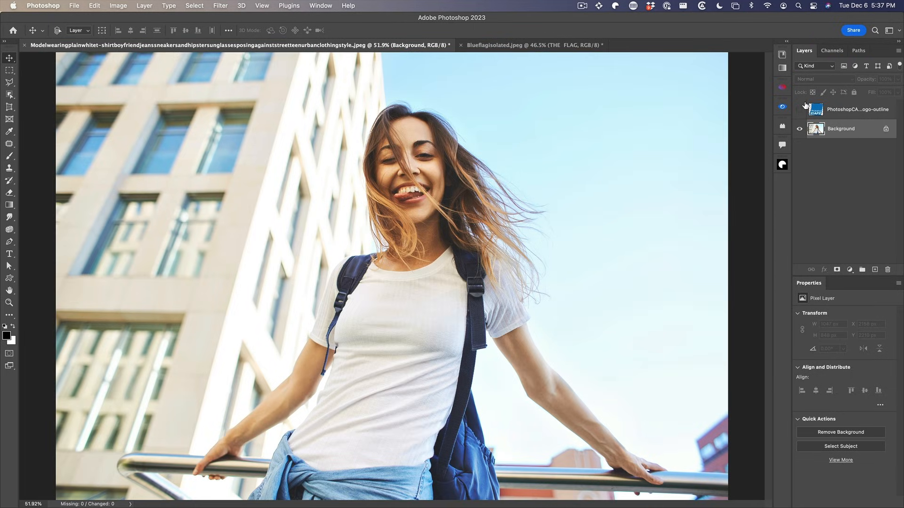
- Apply Displace at 10 by 10 to the logo layer using __map-shirt.psd as the map
{"action": "left_click", "coordinate": [799, 109]}
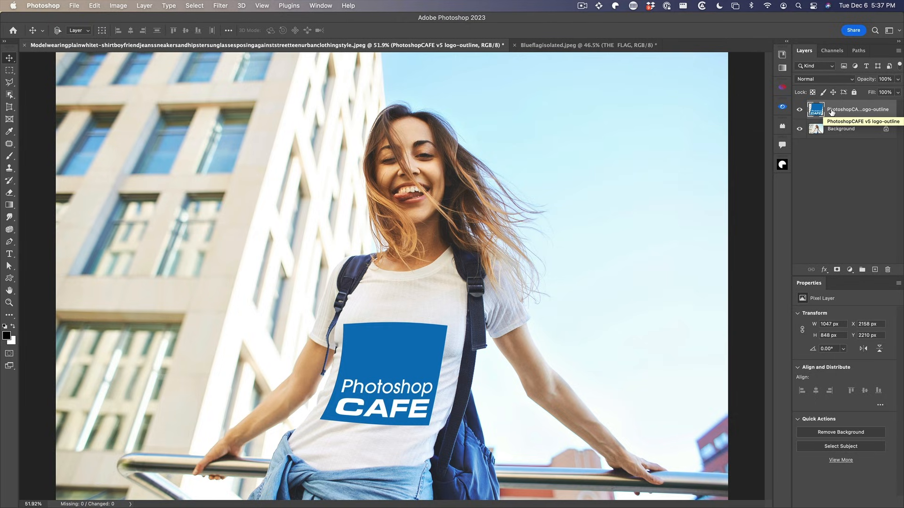
{"action": "mouse_move", "coordinate": [147, 4]}
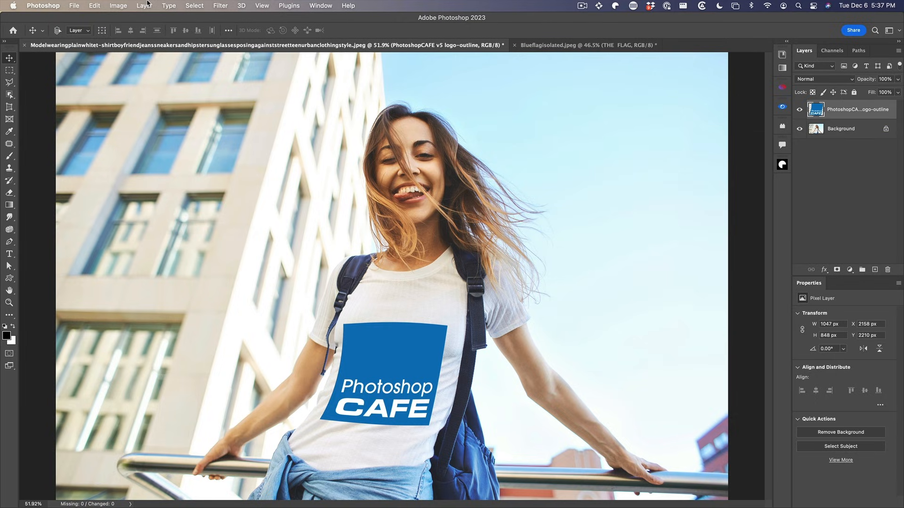
{"action": "left_click", "coordinate": [220, 6]}
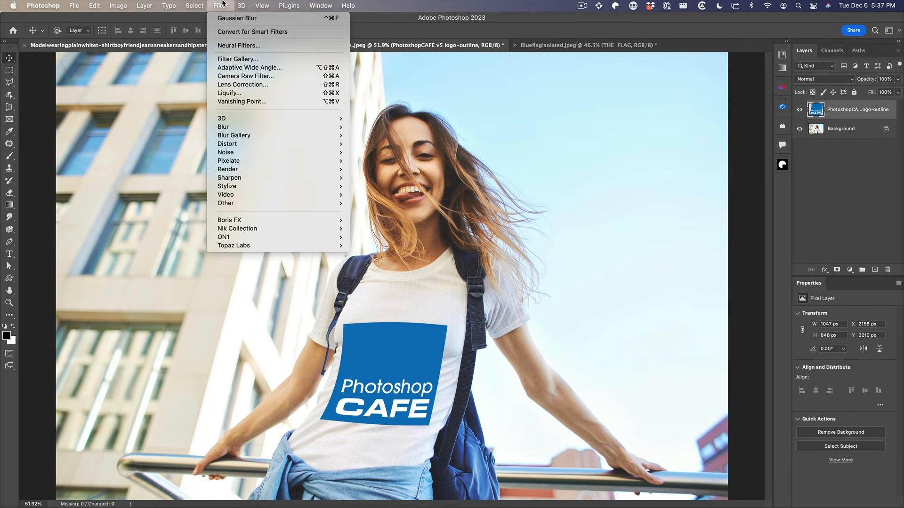
{"action": "mouse_move", "coordinate": [223, 127]}
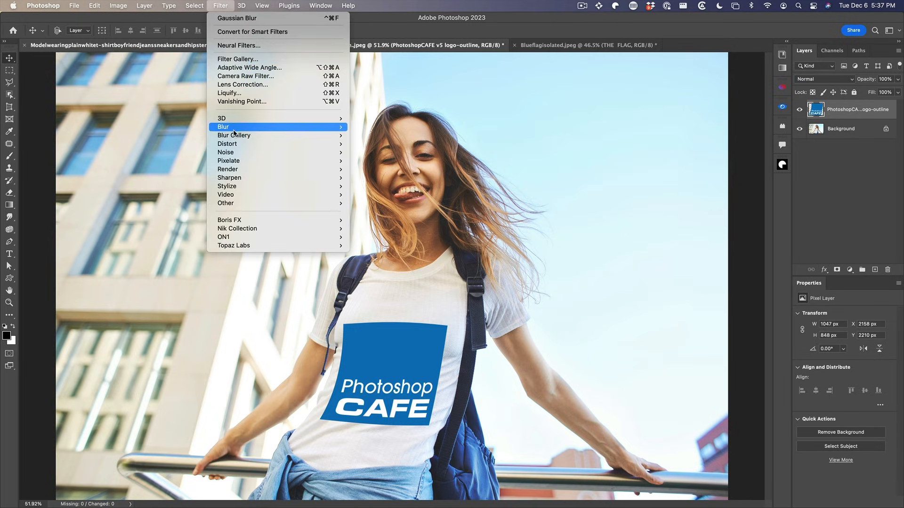
{"action": "mouse_move", "coordinate": [226, 143]}
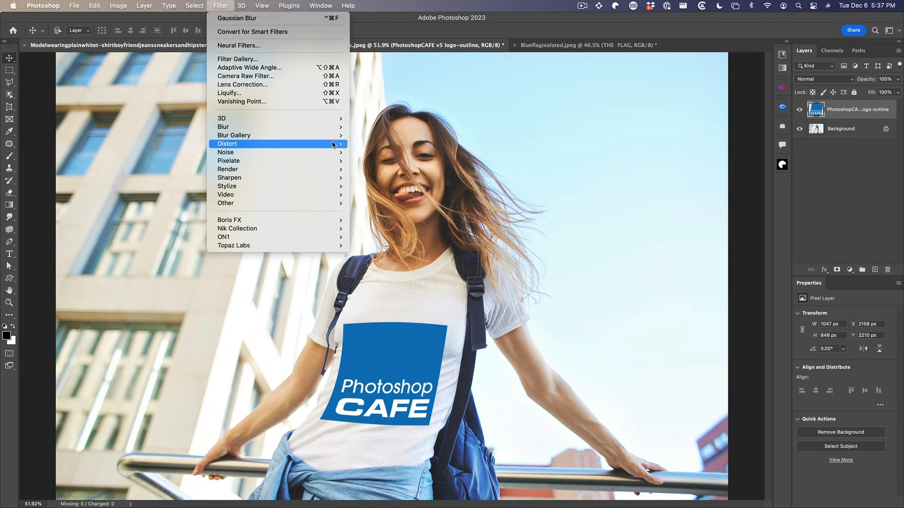
{"action": "mouse_move", "coordinate": [227, 143]}
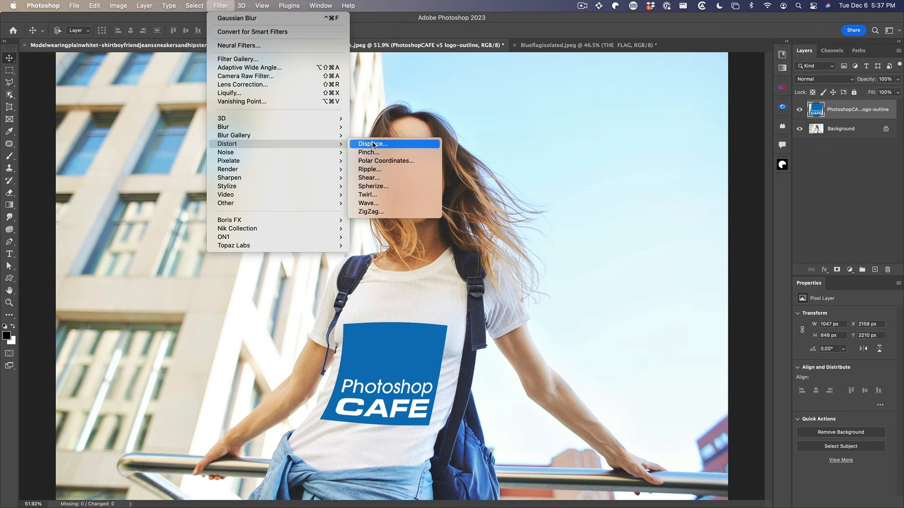
{"action": "left_click", "coordinate": [373, 143]}
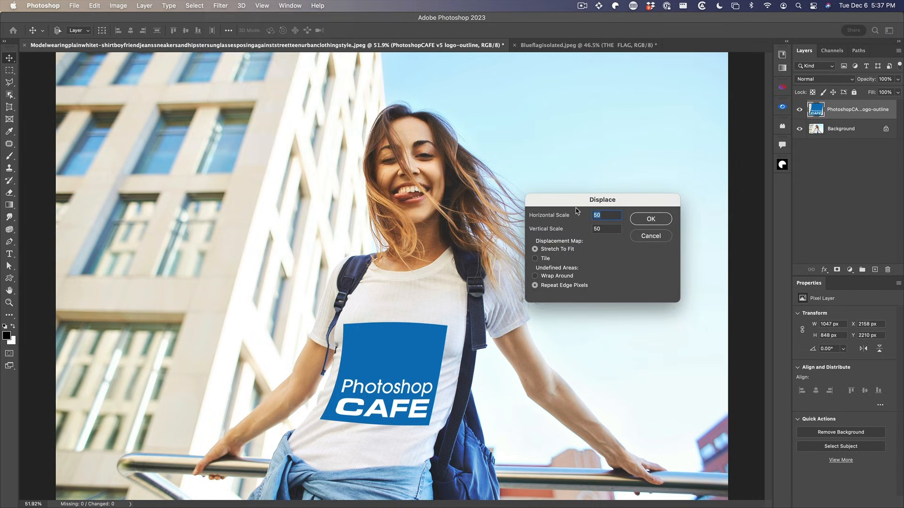
{"action": "type", "text": "10"}
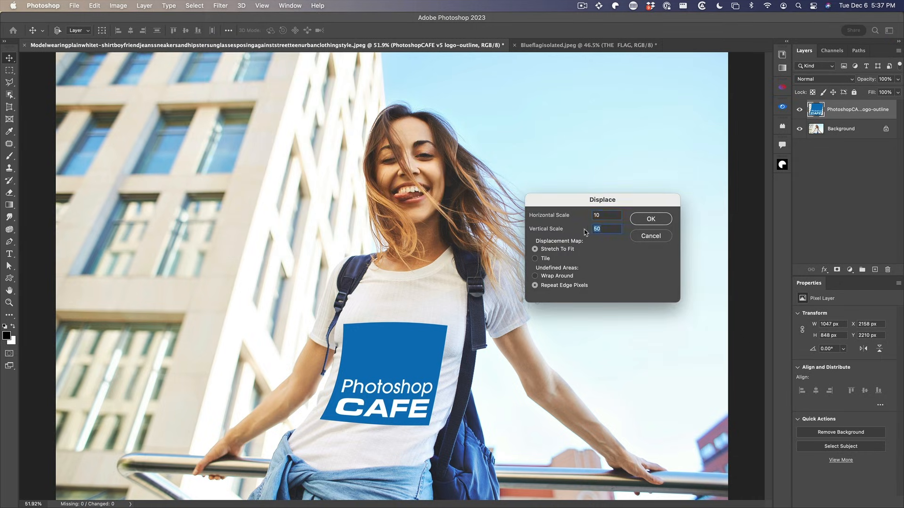
{"action": "type", "text": "10"}
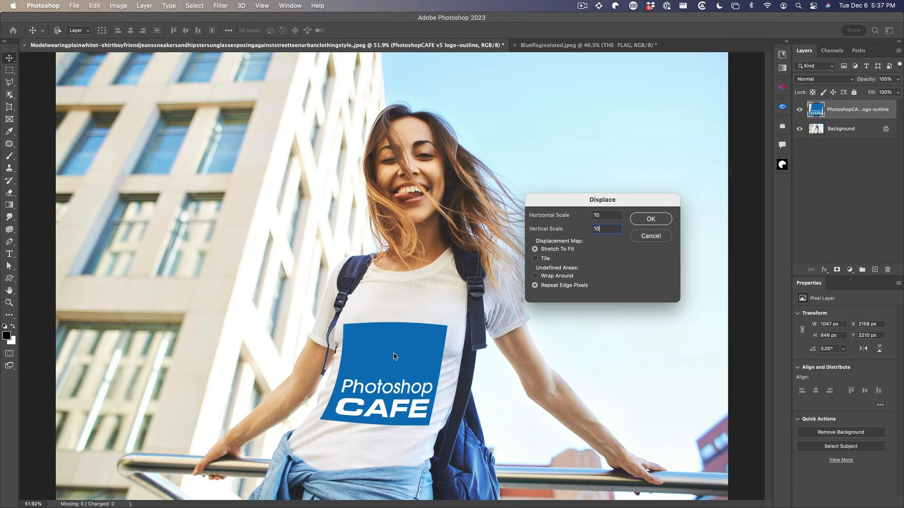
{"action": "mouse_move", "coordinate": [530, 231]}
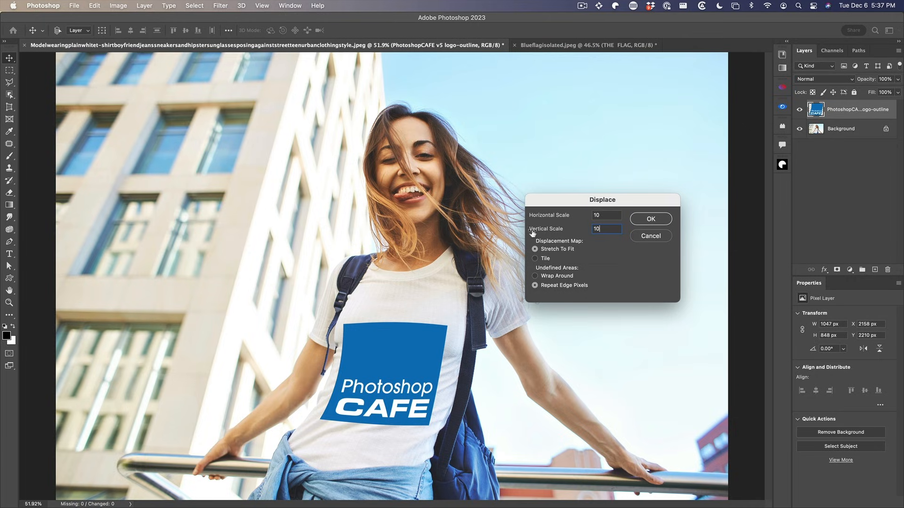
{"action": "left_click", "coordinate": [650, 220]}
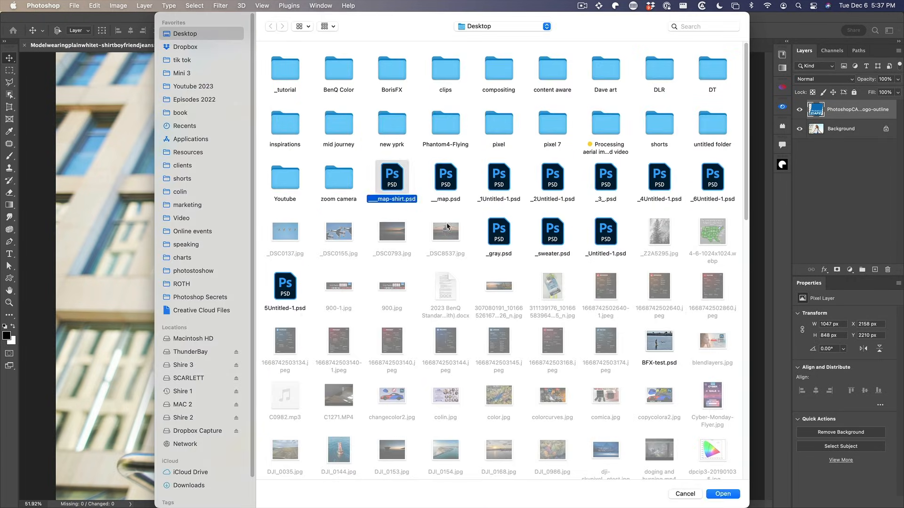
{"action": "left_click", "coordinate": [722, 494]}
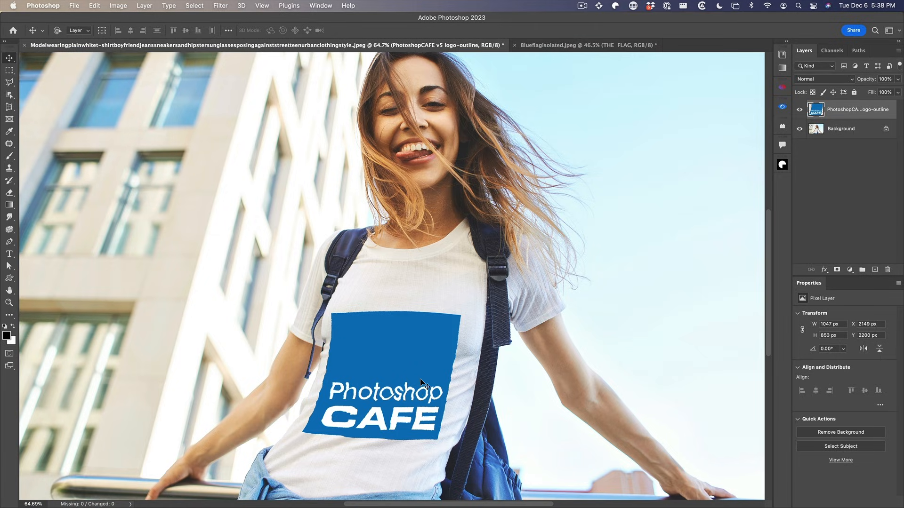
- Try a darkening blend mode on the logo, then settle on Linear Burn
{"action": "left_click", "coordinate": [824, 80]}
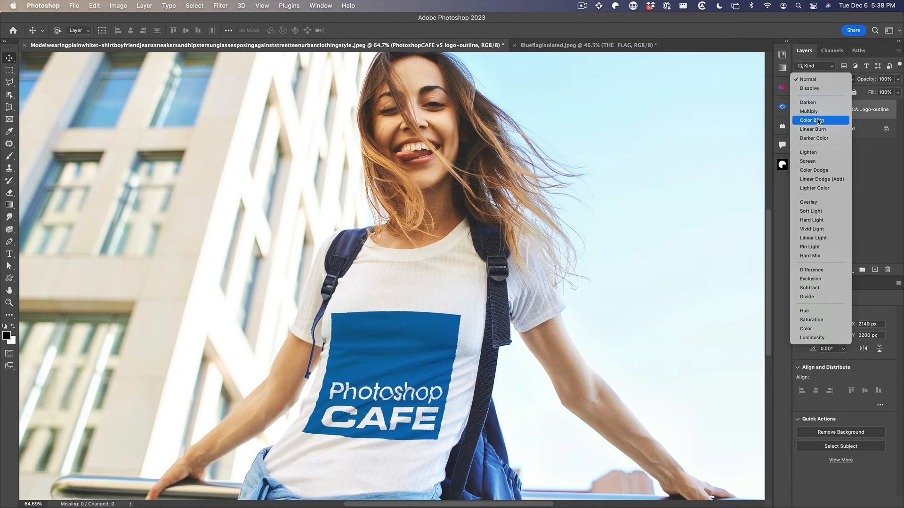
{"action": "mouse_move", "coordinate": [813, 129]}
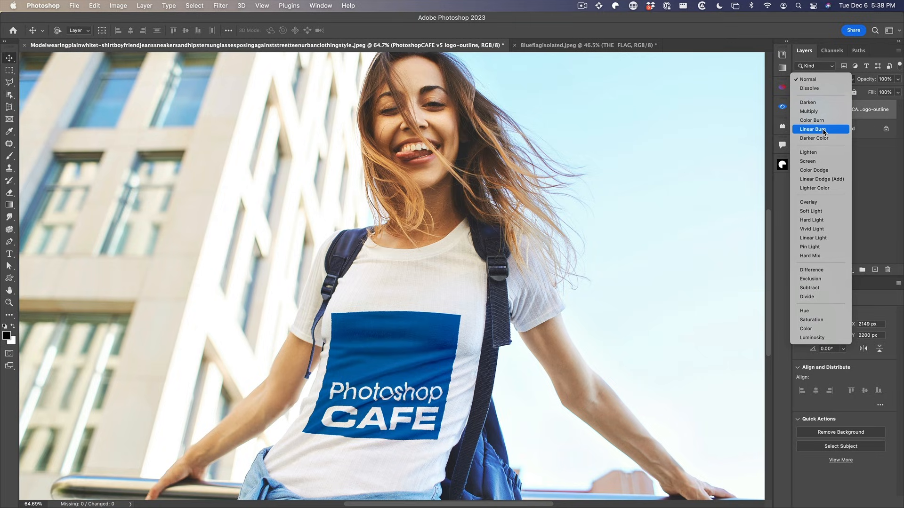
{"action": "left_click", "coordinate": [809, 112]}
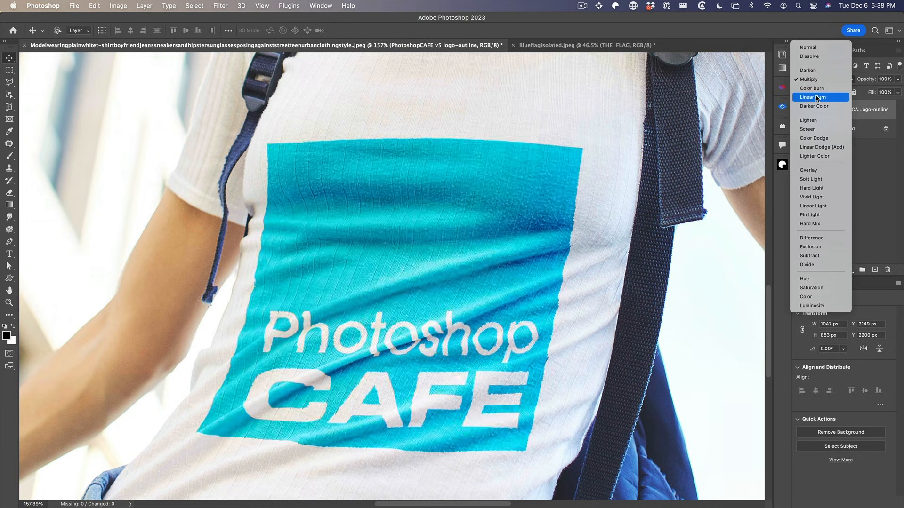
{"action": "left_click", "coordinate": [812, 96]}
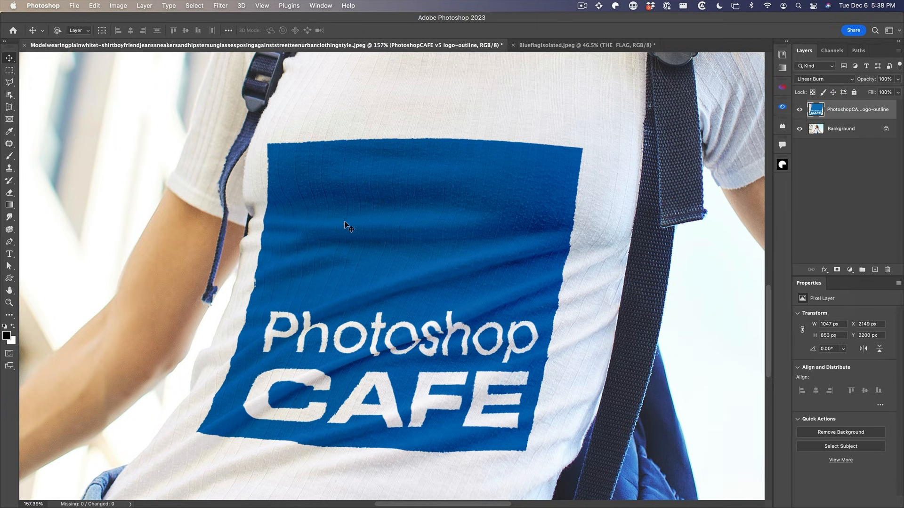
{"action": "mouse_move", "coordinate": [360, 317]}
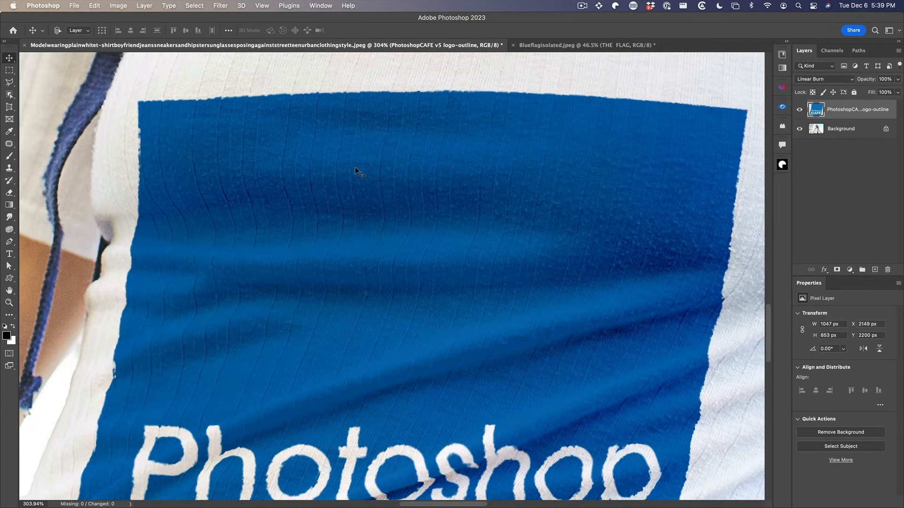
{"action": "mouse_move", "coordinate": [700, 108]}
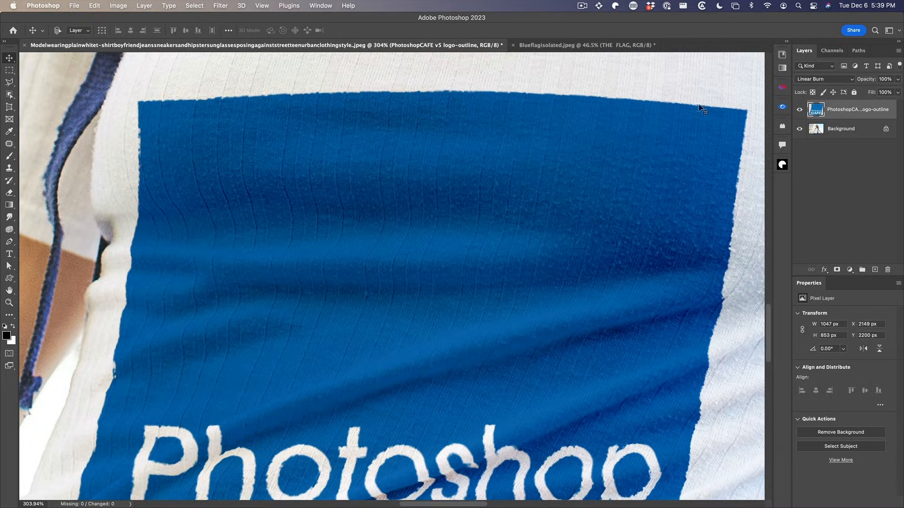